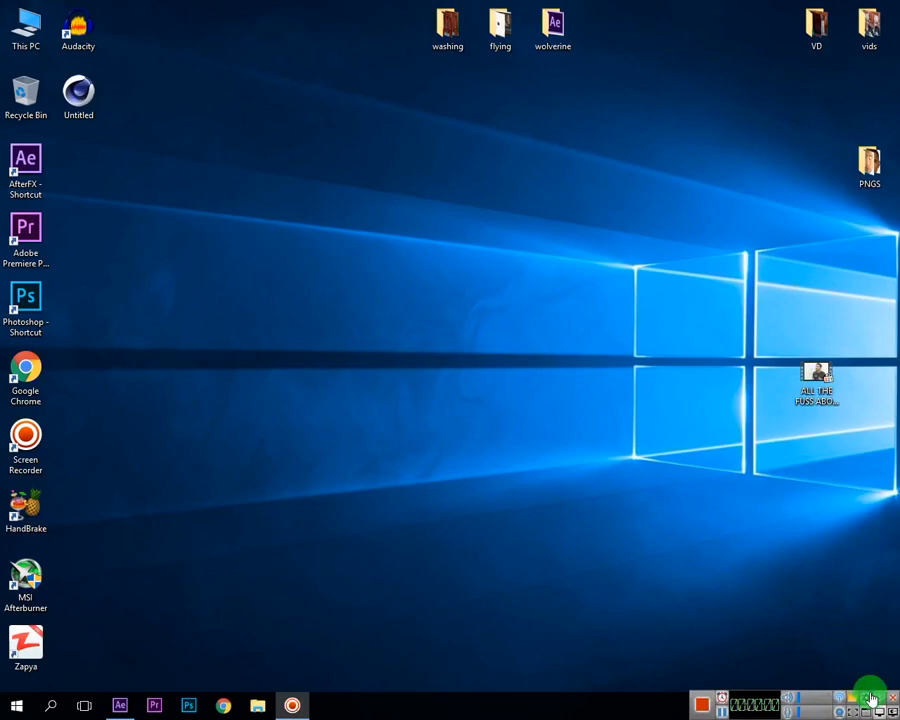
Import the claws clip from the vids folder and place it in a new composition.
{"action": "right_click", "coordinate": [328, 340]}
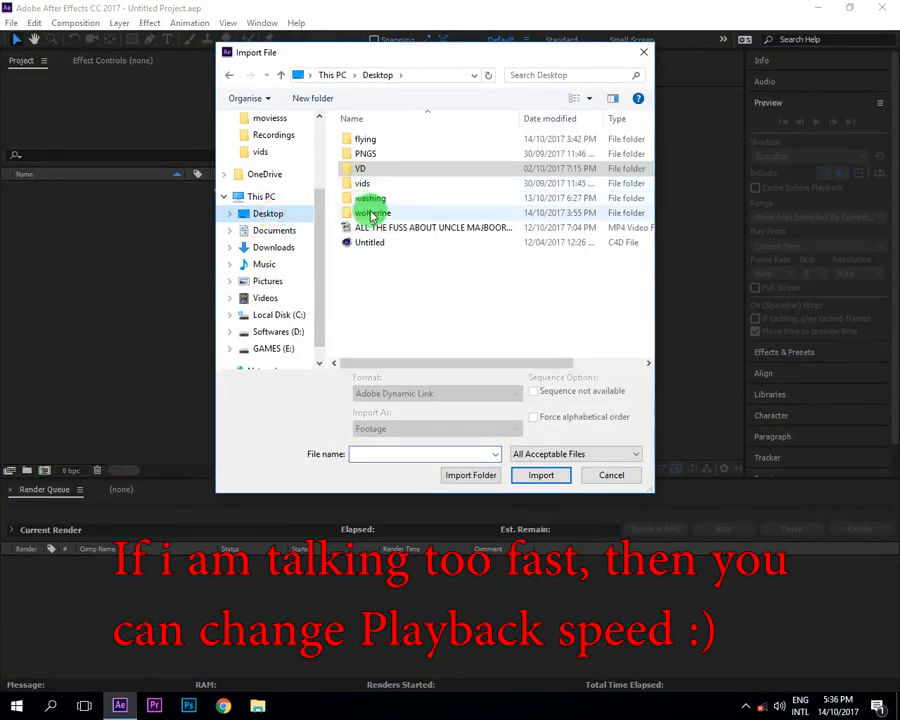
{"action": "double_click", "coordinate": [362, 184]}
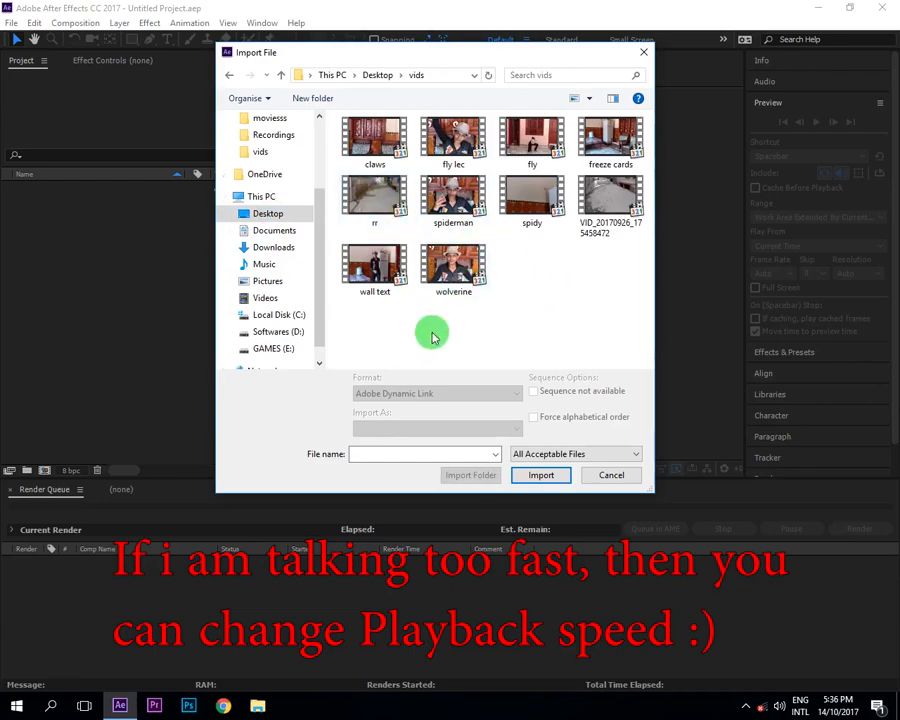
{"action": "left_click", "coordinate": [540, 476]}
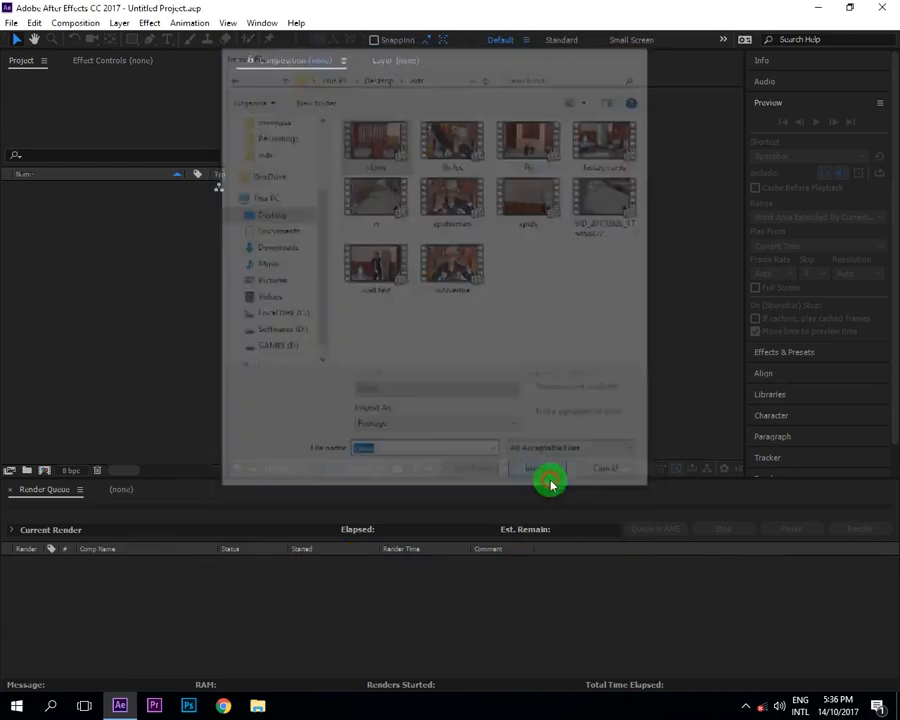
{"action": "left_click", "coordinate": [540, 468]}
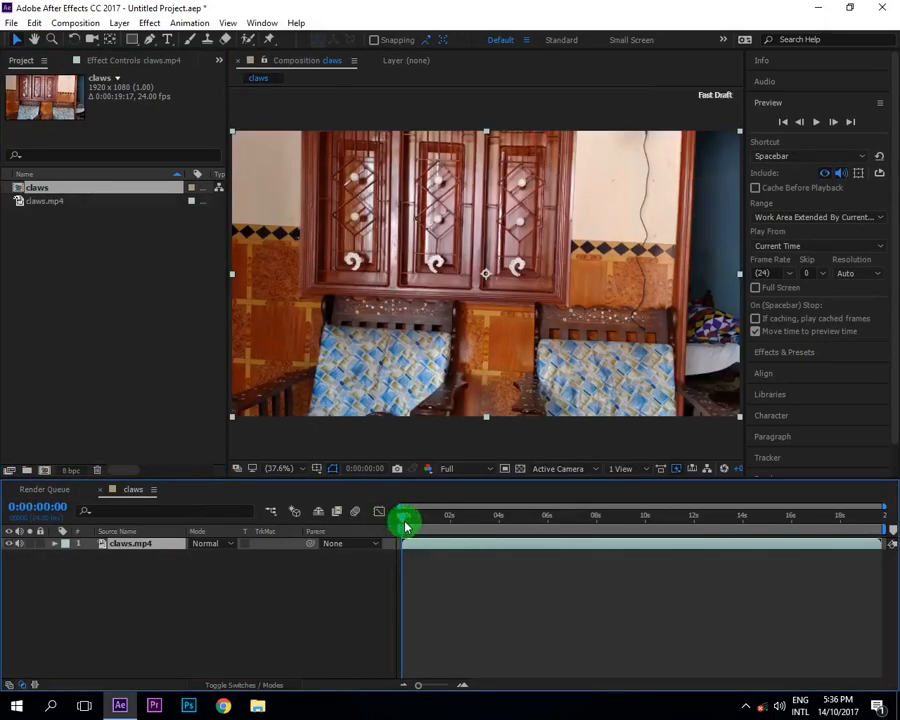
Scrub forward through the footage to find the raised-fist frame and check the frames around it.
{"action": "left_click_drag", "start_coordinate": [404, 518], "coordinate": [644, 518]}
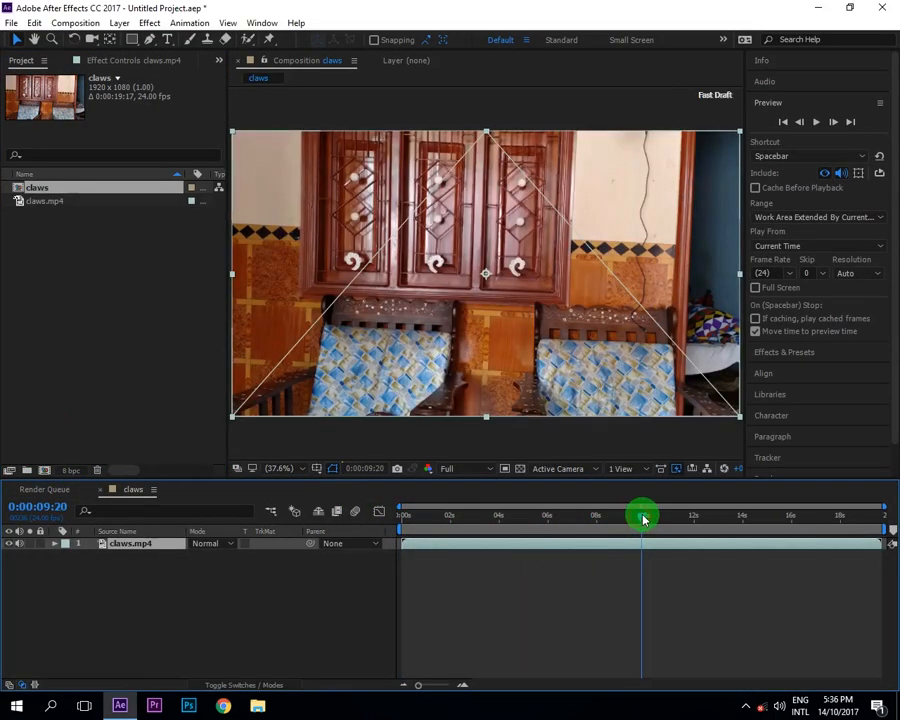
{"action": "left_click_drag", "start_coordinate": [642, 516], "coordinate": [688, 516]}
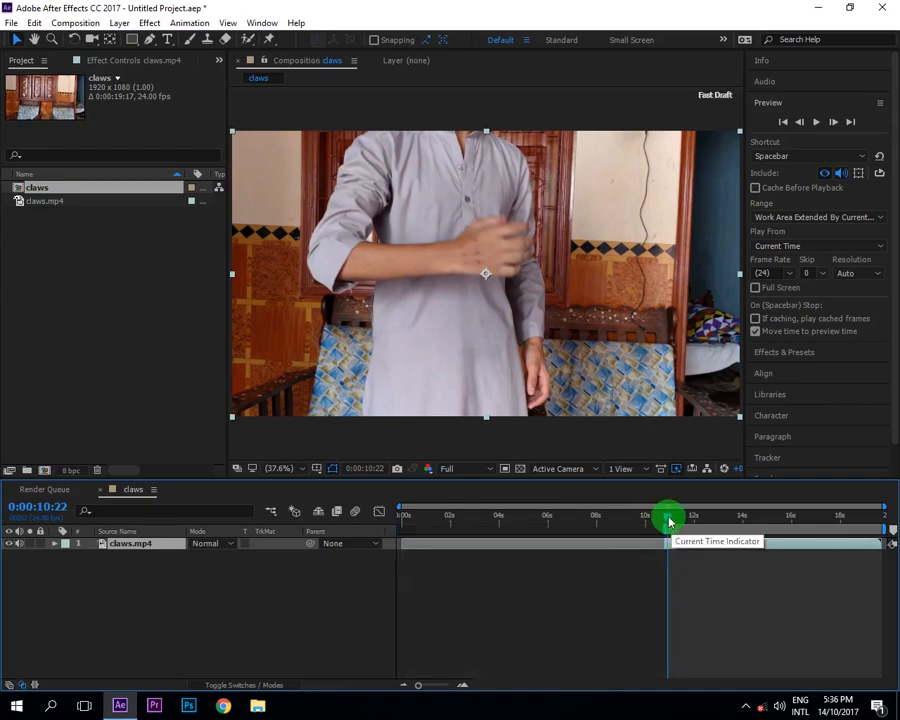
{"action": "left_click_drag", "start_coordinate": [668, 516], "coordinate": [684, 516]}
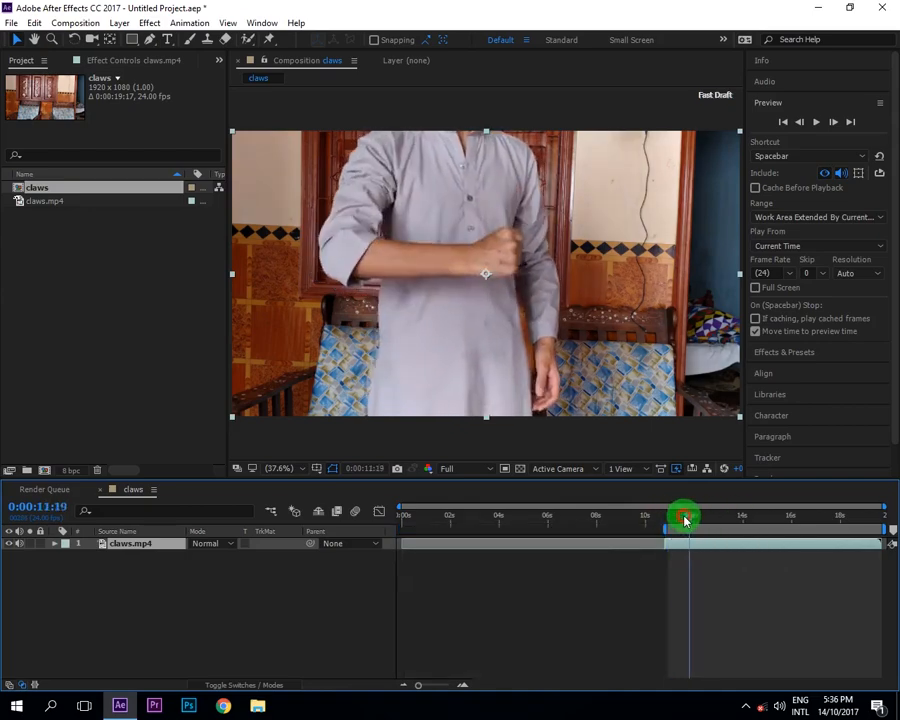
{"action": "left_click_drag", "start_coordinate": [672, 516], "coordinate": [712, 516]}
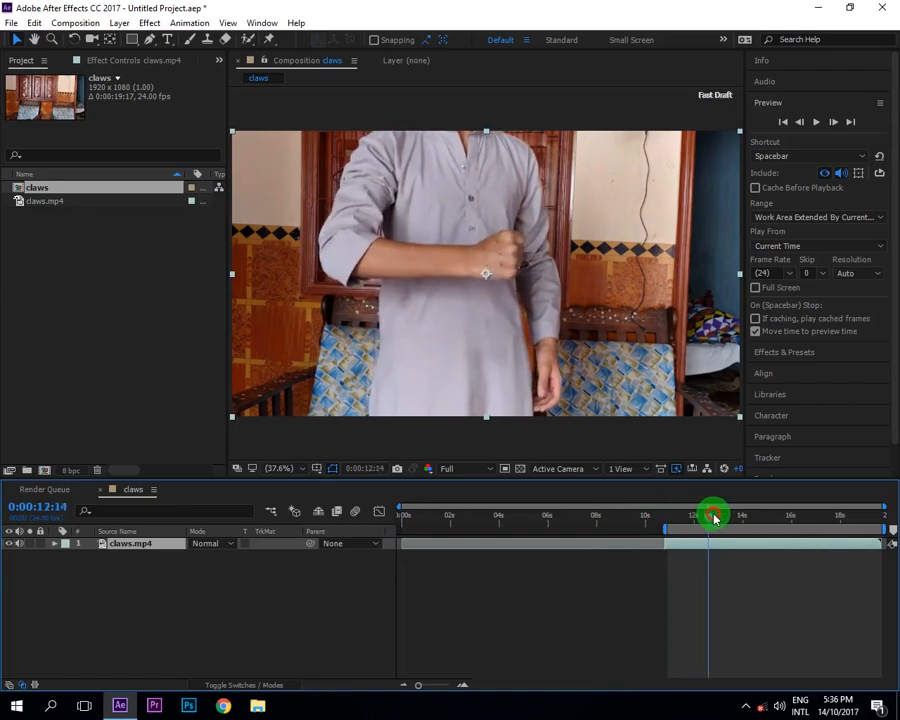
{"action": "left_click_drag", "start_coordinate": [712, 516], "coordinate": [768, 516]}
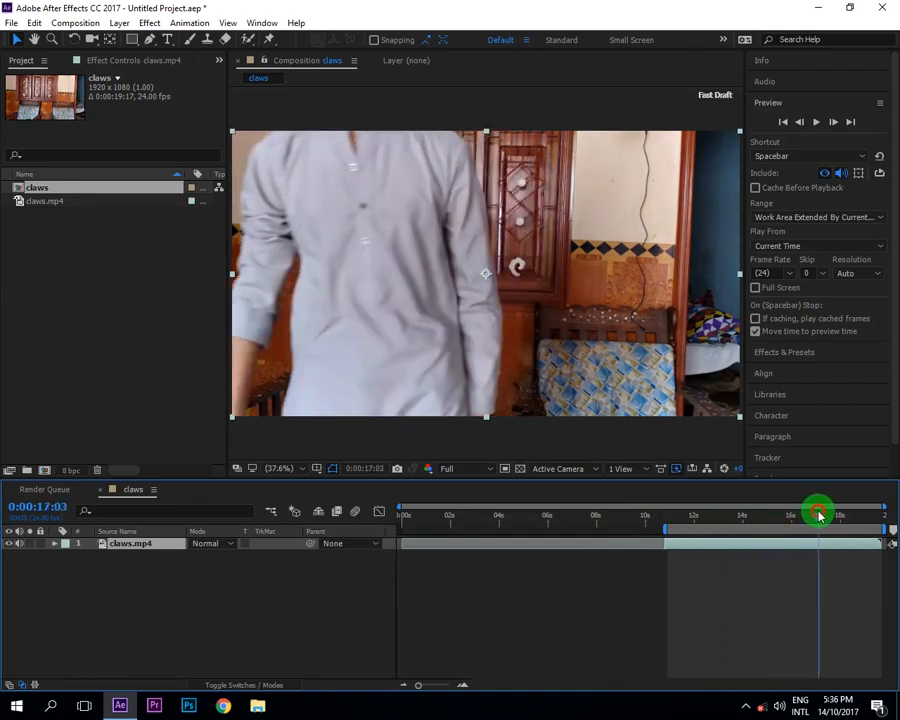
{"action": "left_click_drag", "start_coordinate": [818, 514], "coordinate": [800, 514]}
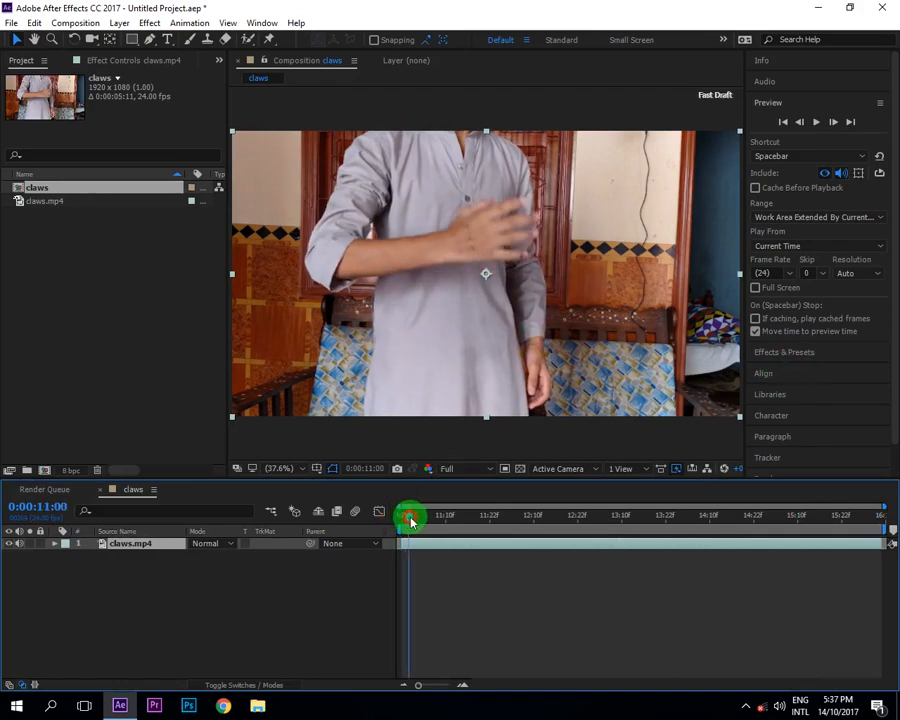
Step frame by frame near 11 seconds to park the time at 0:00:10:22.
{"action": "left_click_drag", "start_coordinate": [410, 516], "coordinate": [444, 516]}
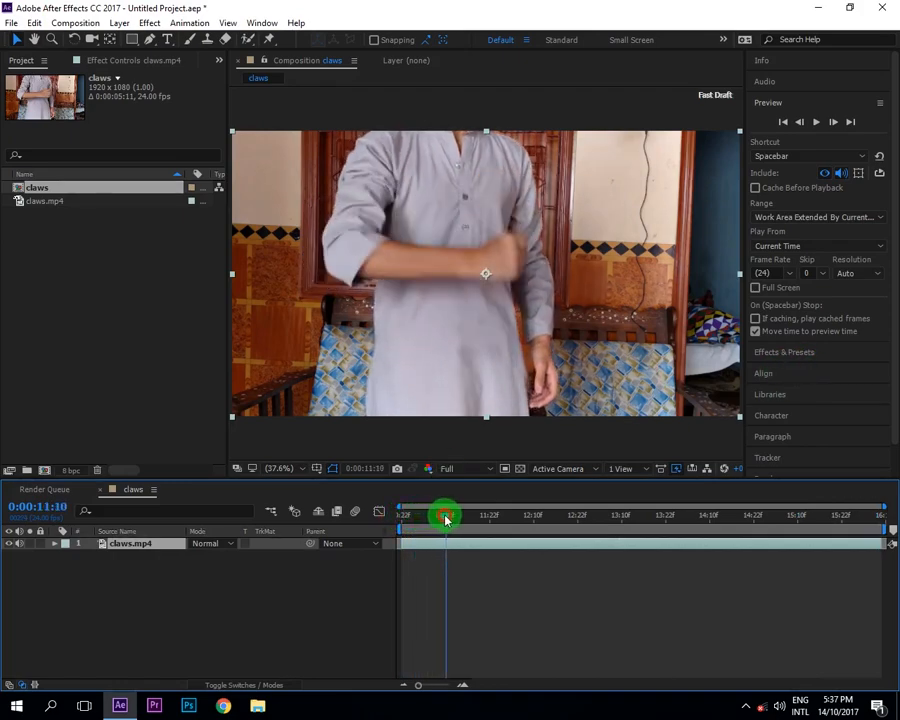
{"action": "left_click_drag", "start_coordinate": [446, 516], "coordinate": [424, 528]}
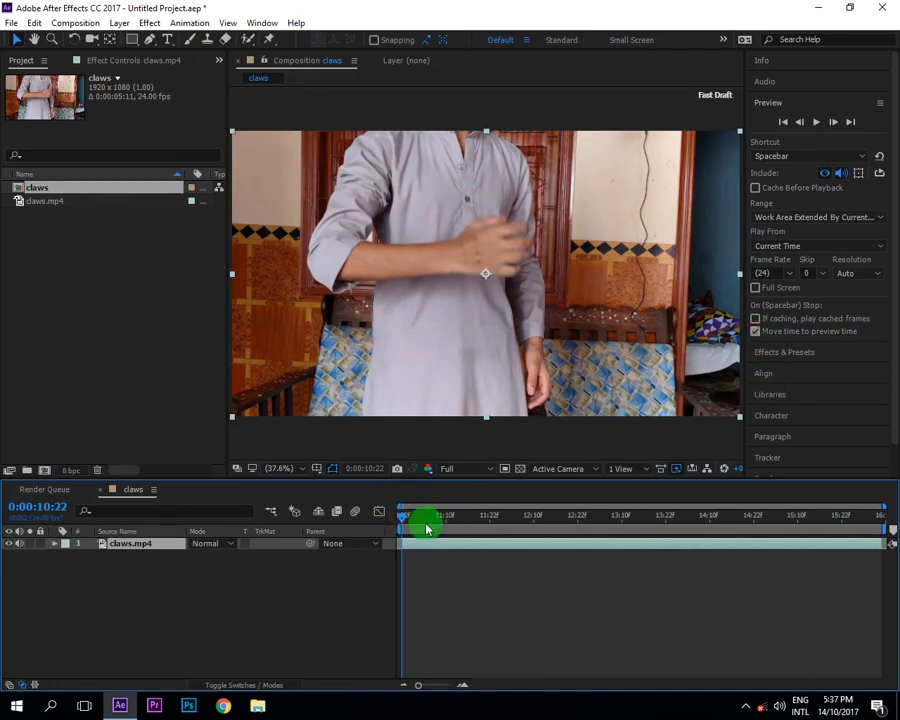
{"action": "left_click_drag", "start_coordinate": [428, 516], "coordinate": [420, 516]}
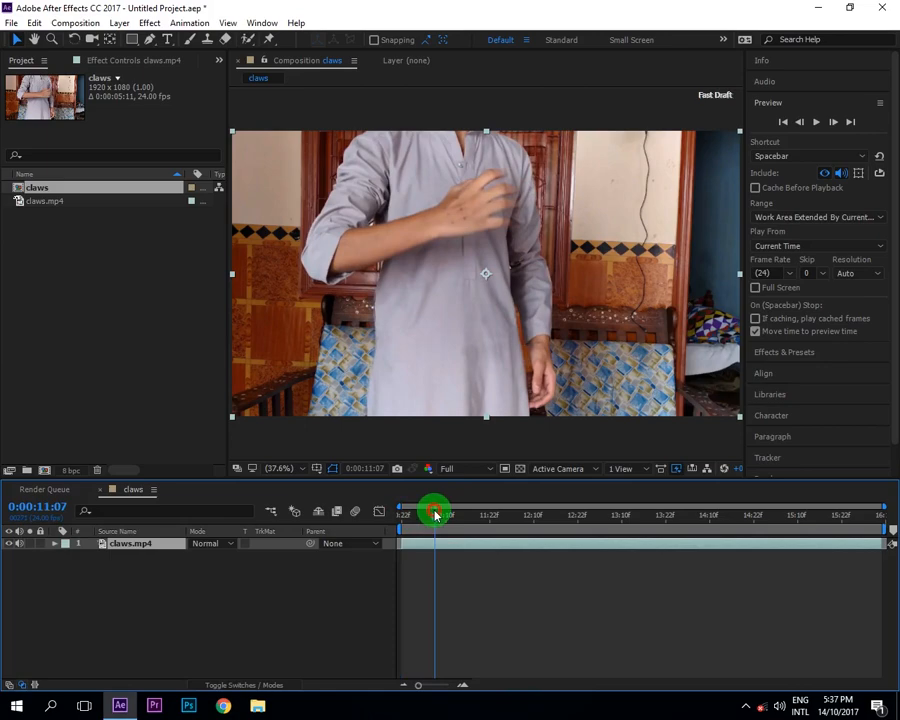
{"action": "left_click_drag", "start_coordinate": [436, 514], "coordinate": [384, 514]}
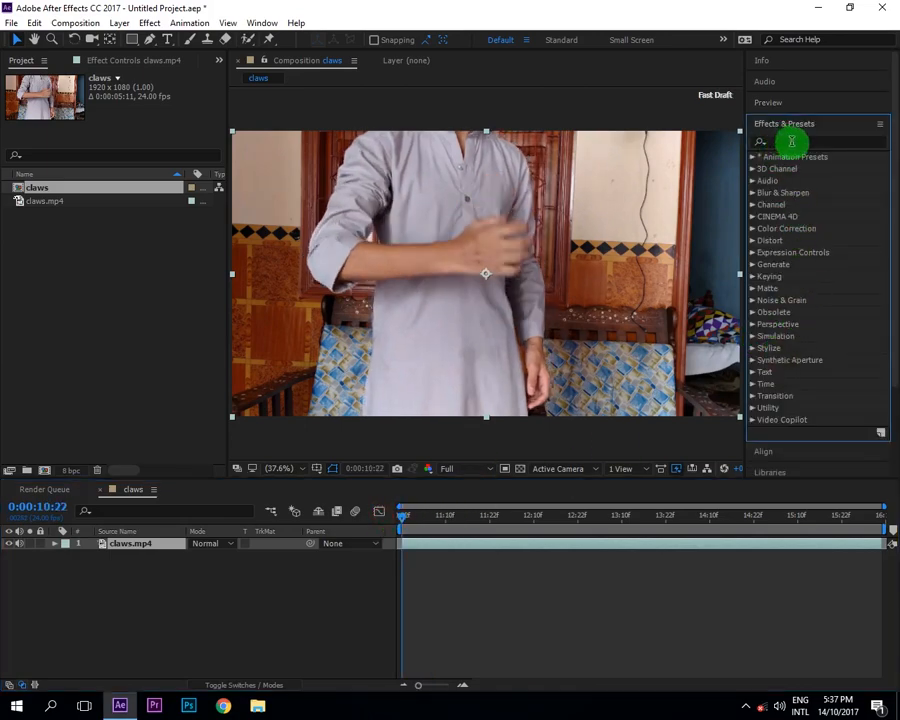
Start Track Motion on the clip and place Track Point 1 over the fist's knuckle.
{"action": "left_click", "coordinate": [768, 228]}
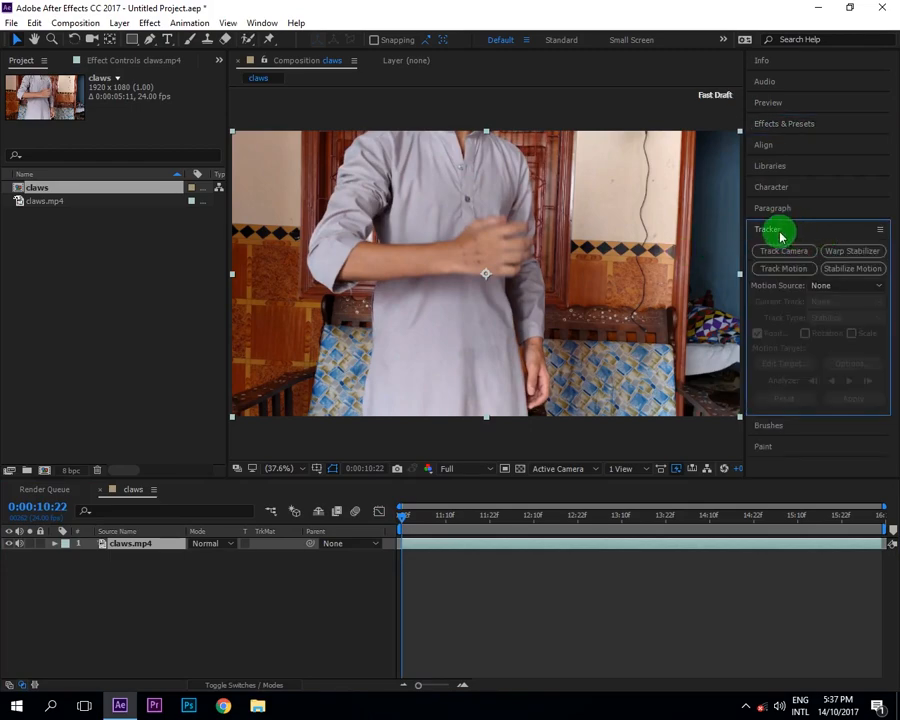
{"action": "left_click", "coordinate": [262, 22]}
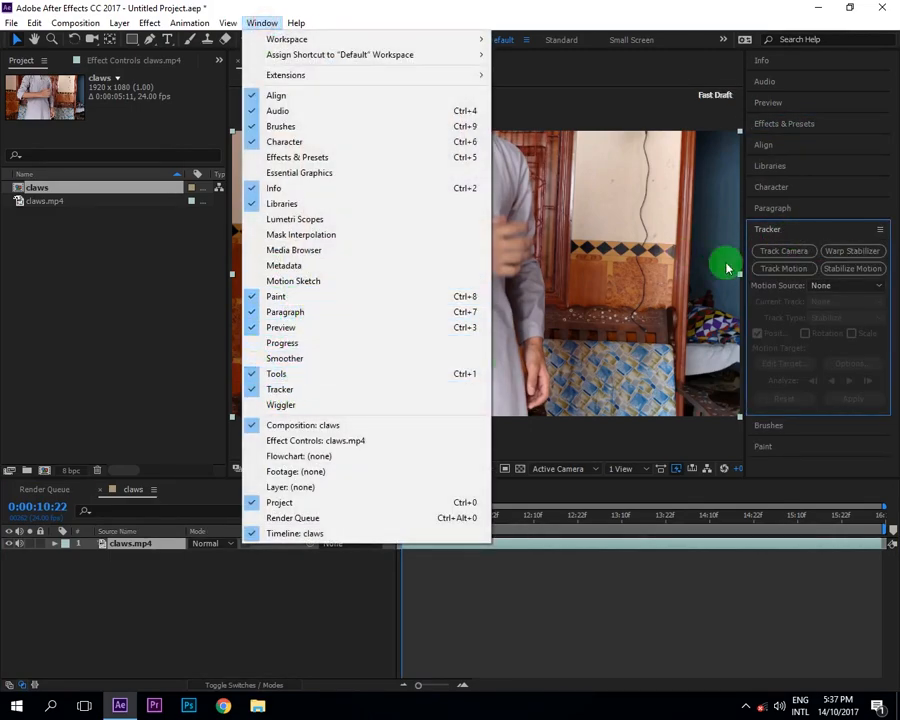
{"action": "left_click", "coordinate": [784, 268]}
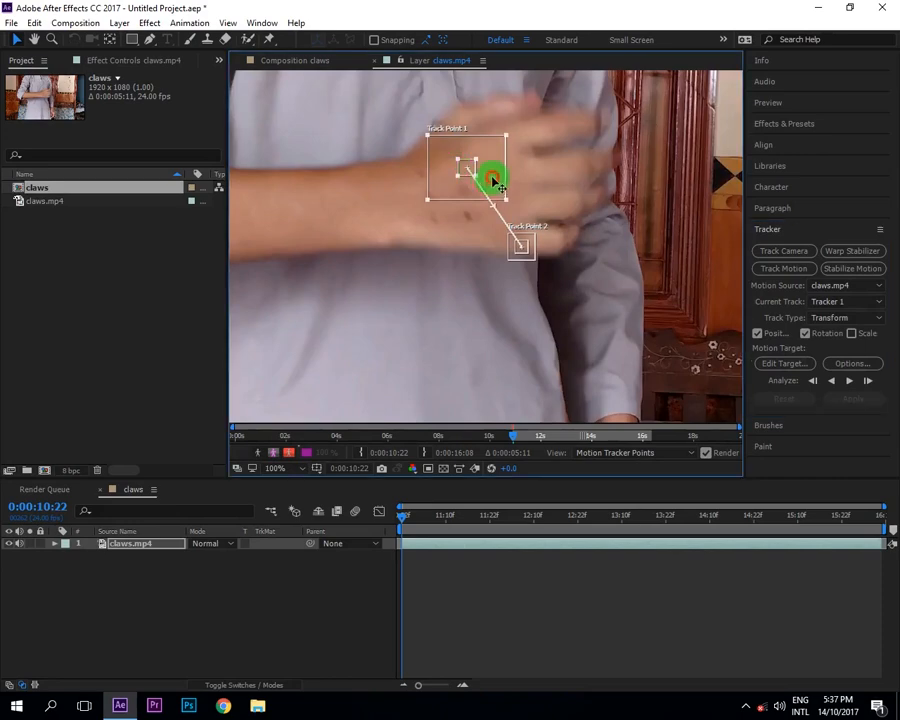
{"action": "left_click_drag", "start_coordinate": [490, 180], "coordinate": [420, 192]}
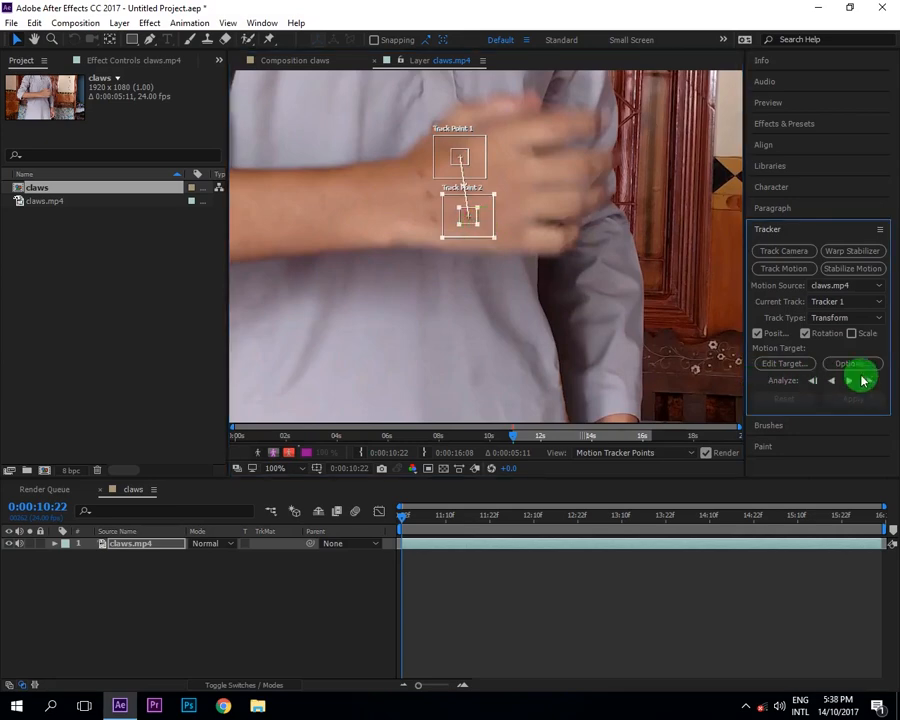
Analyse two frames forward and re-seat the drifted track point on the knuckle.
{"action": "left_click", "coordinate": [848, 380]}
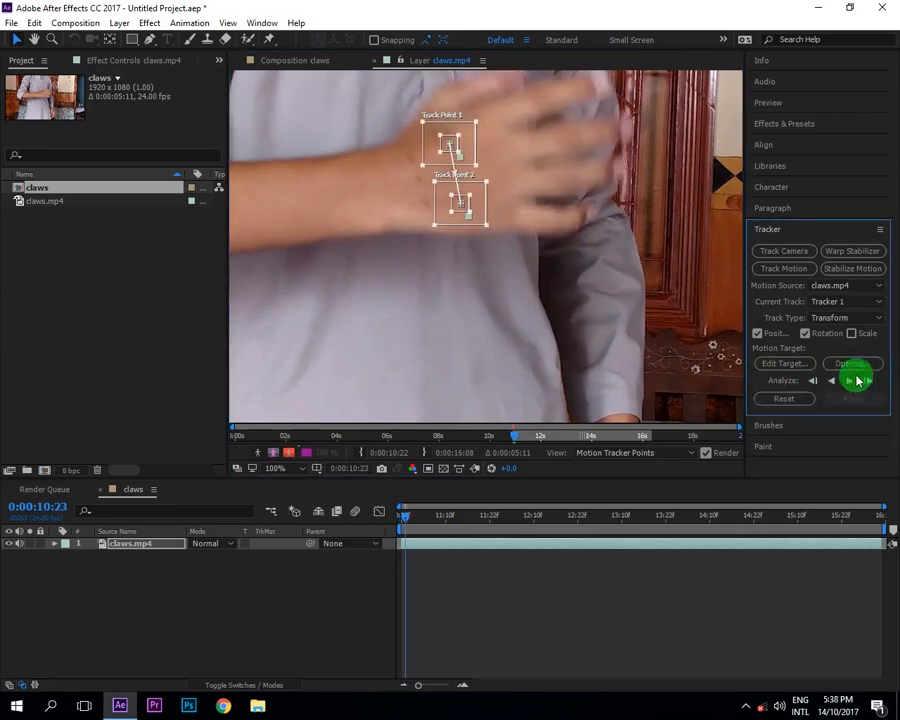
{"action": "left_click", "coordinate": [848, 380]}
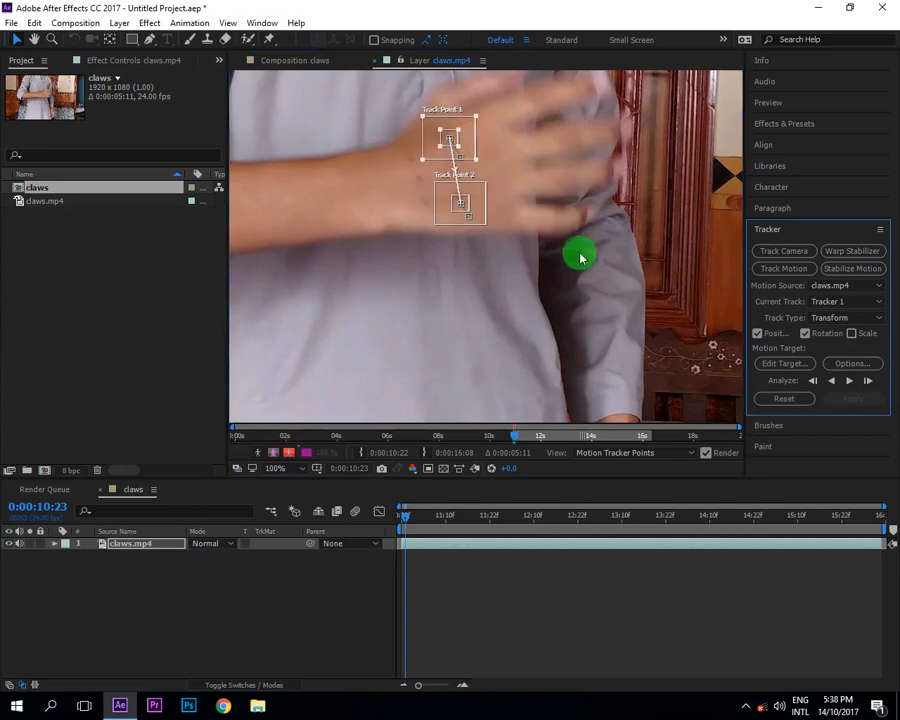
{"action": "left_click_drag", "start_coordinate": [460, 200], "coordinate": [490, 198]}
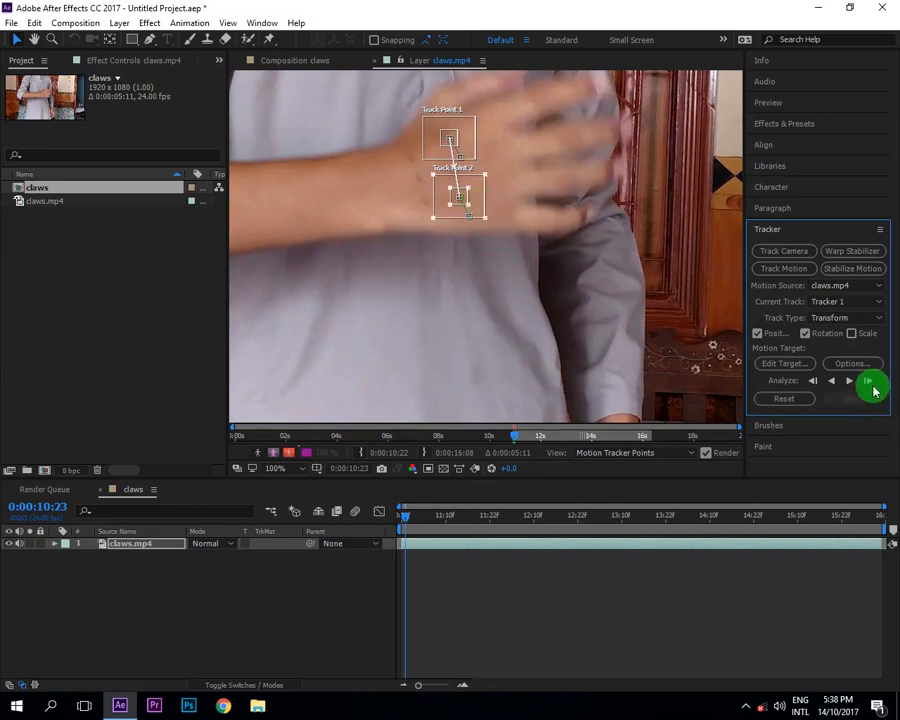
Analyse the track forward through the hand's movement, re-centring the point on the fist as it drifts.
{"action": "left_click", "coordinate": [868, 380]}
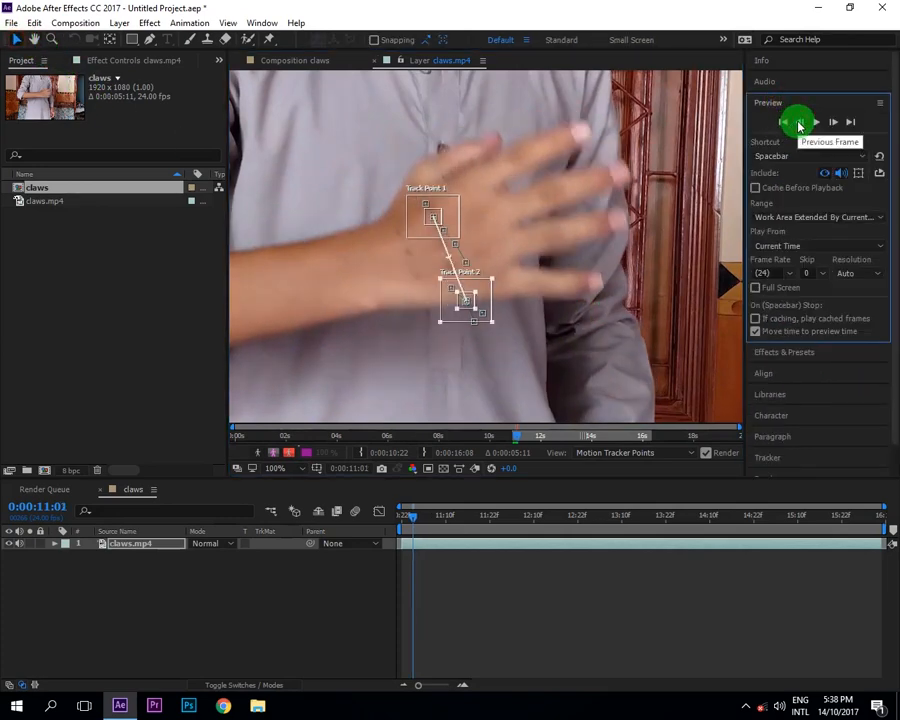
{"action": "left_click", "coordinate": [798, 122]}
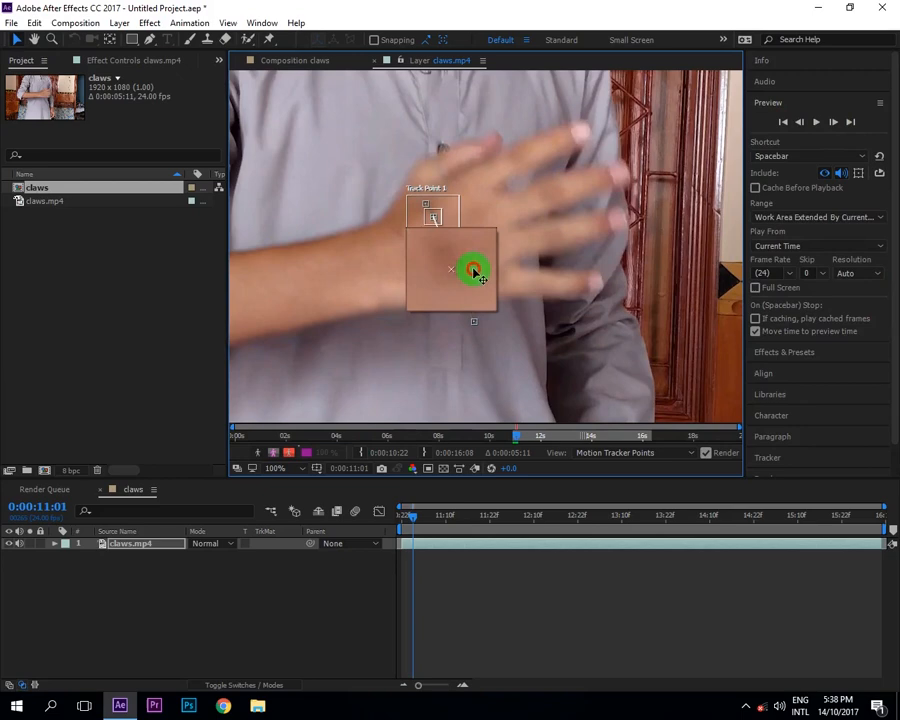
{"action": "left_click", "coordinate": [832, 122]}
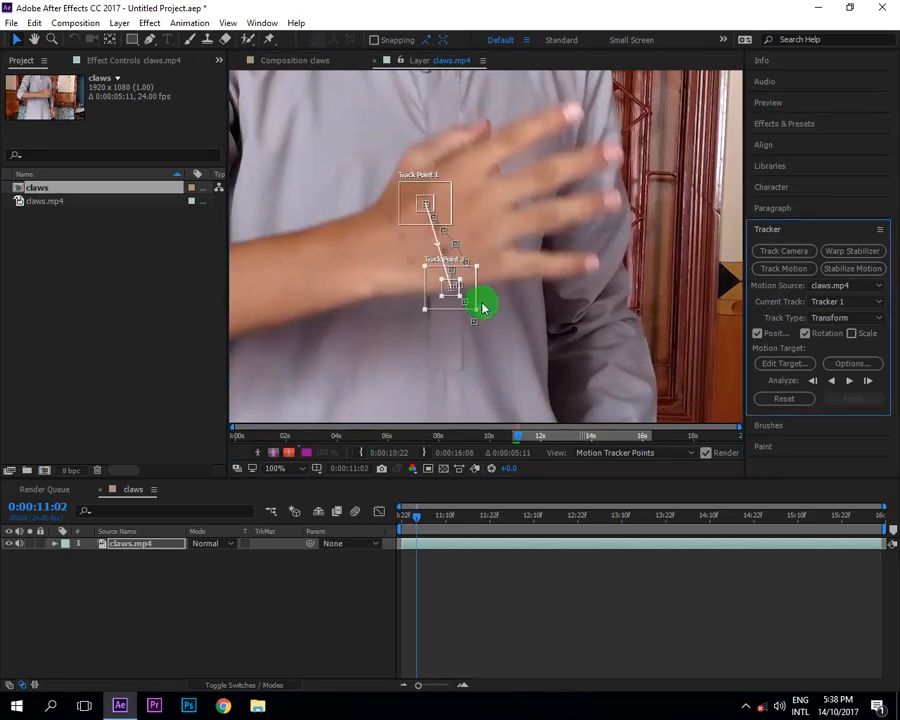
{"action": "left_click", "coordinate": [868, 380]}
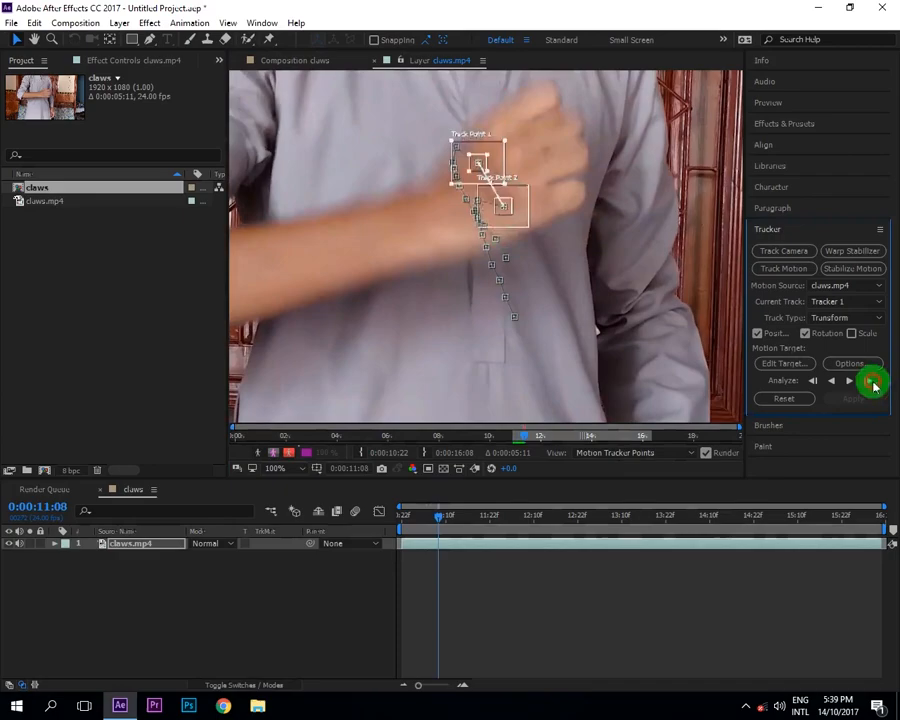
{"action": "left_click", "coordinate": [872, 380]}
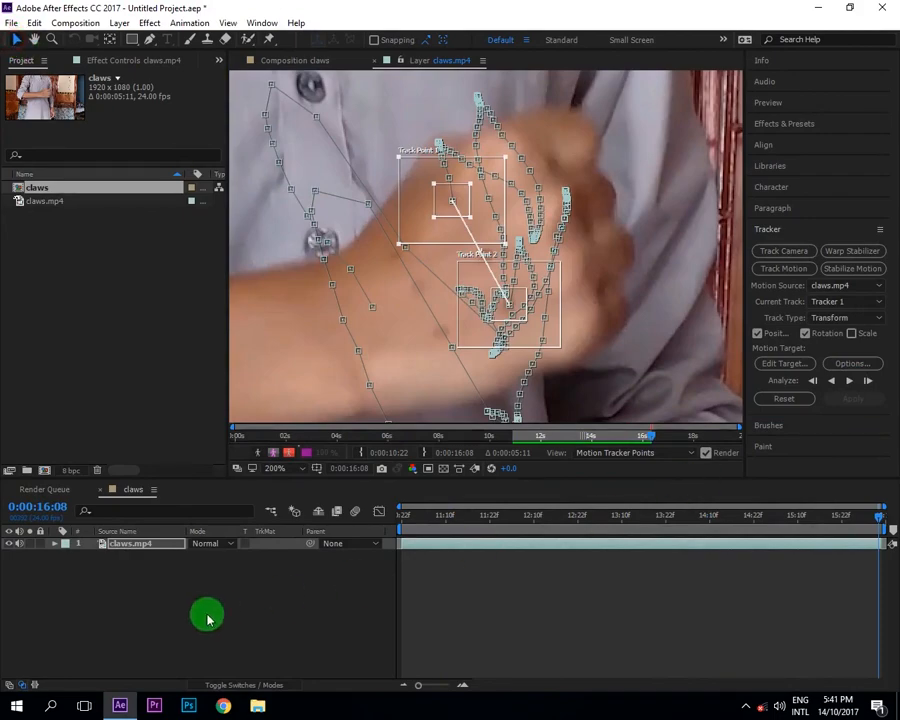
Add a Null Object, set Null 1 as the tracker target and apply the X and Y motion to it.
{"action": "left_click", "coordinate": [276, 468]}
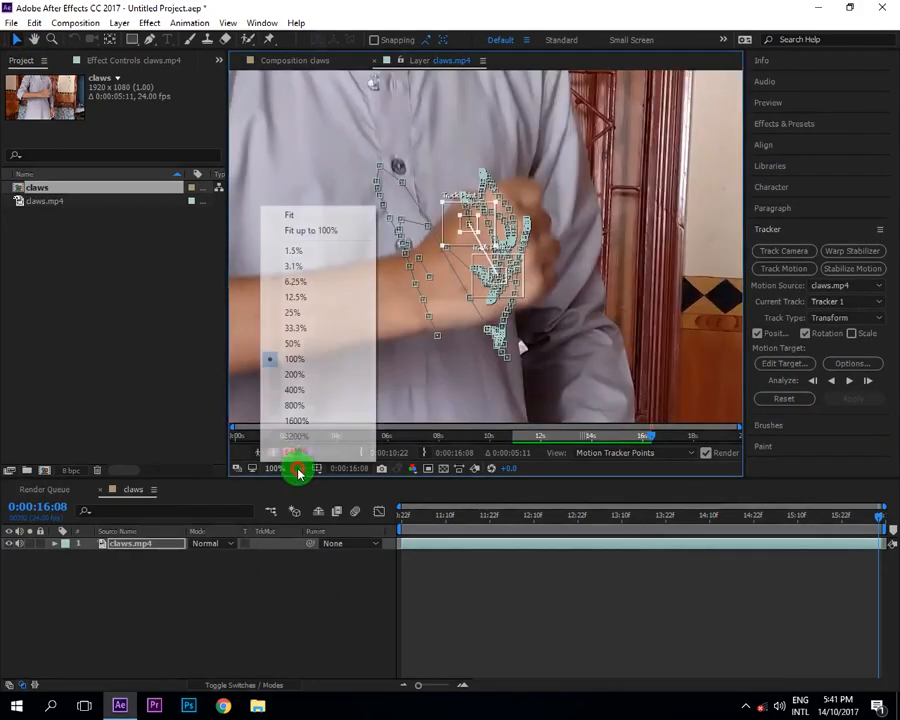
{"action": "right_click", "coordinate": [310, 460]}
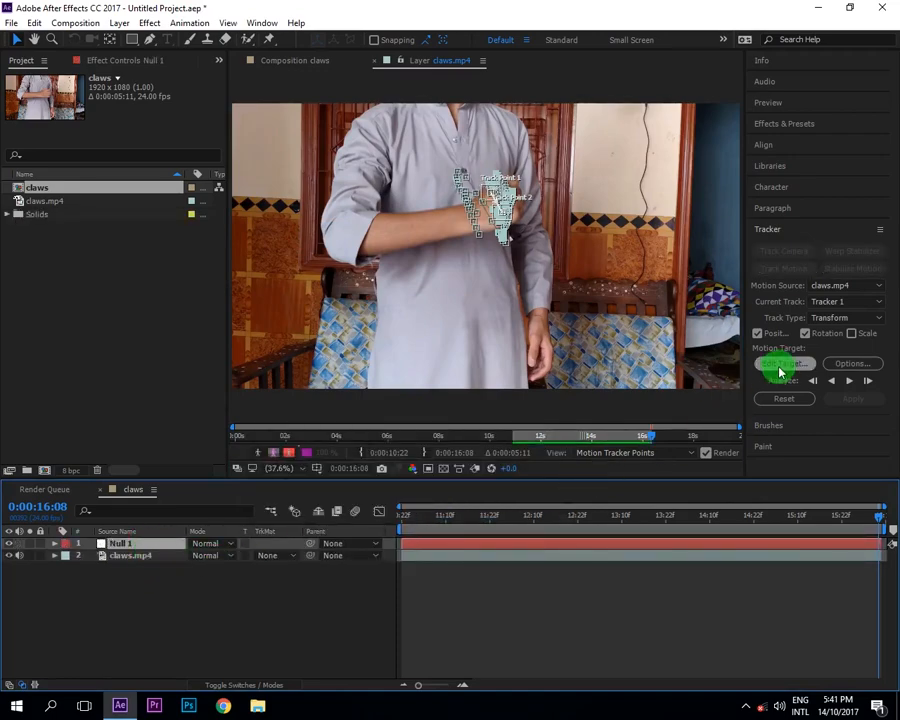
{"action": "left_click", "coordinate": [784, 364]}
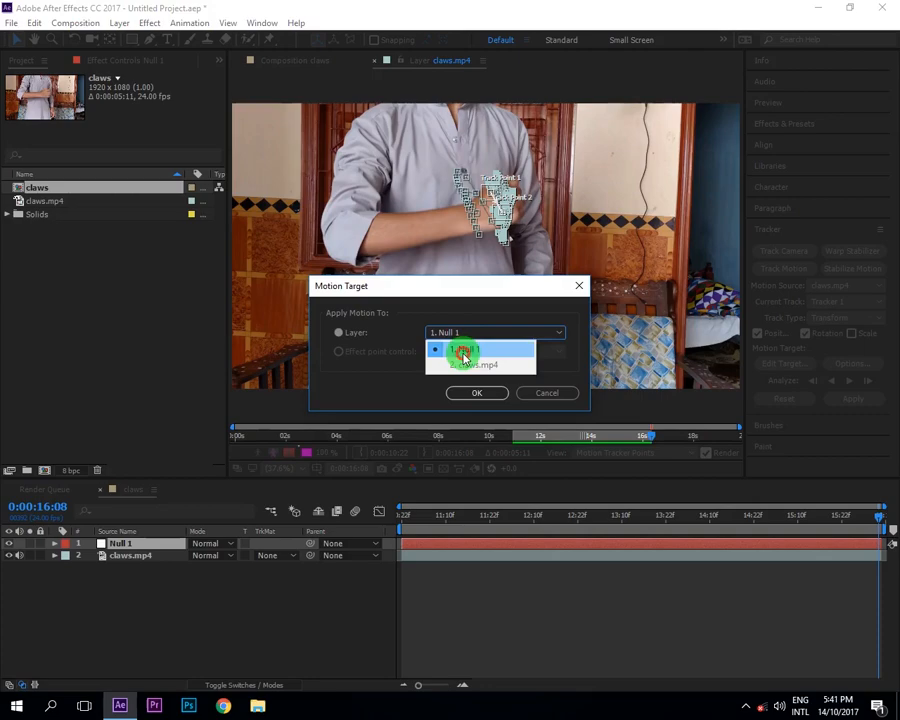
{"action": "left_click", "coordinate": [476, 392]}
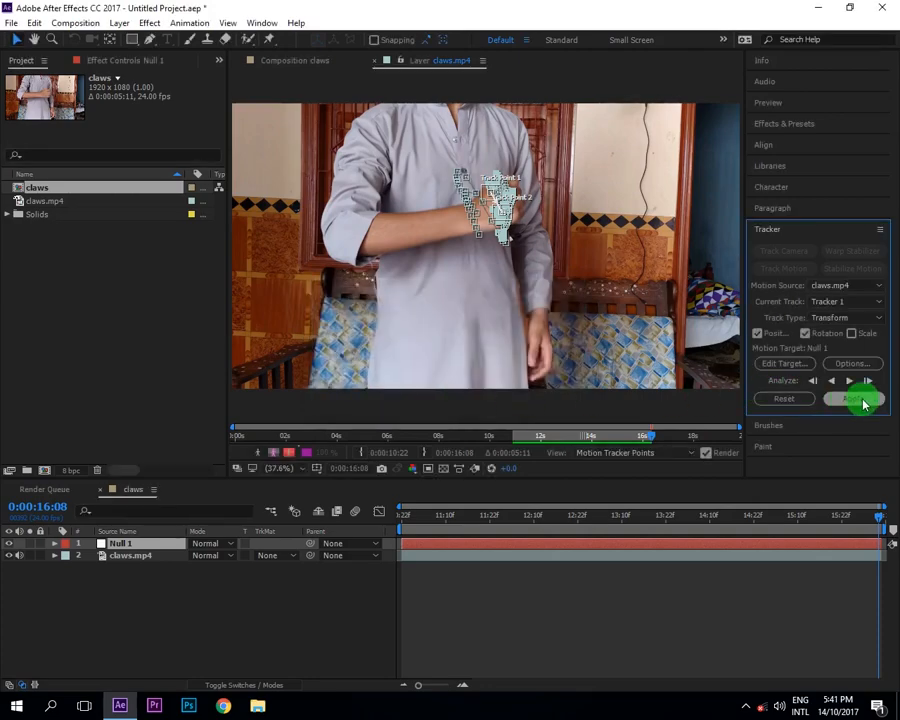
{"action": "left_click", "coordinate": [848, 398]}
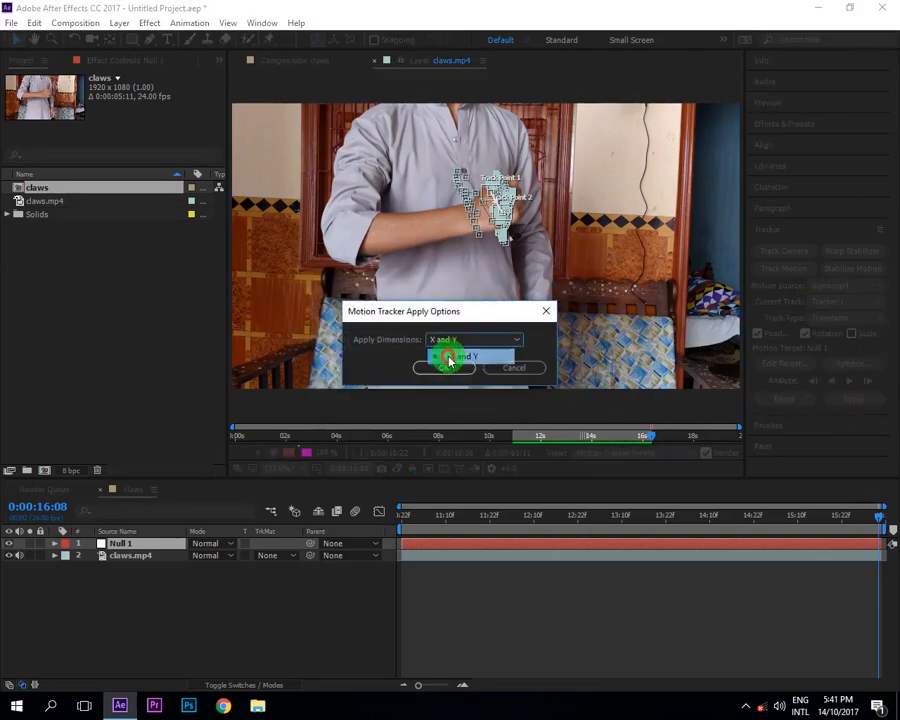
{"action": "left_click", "coordinate": [448, 358]}
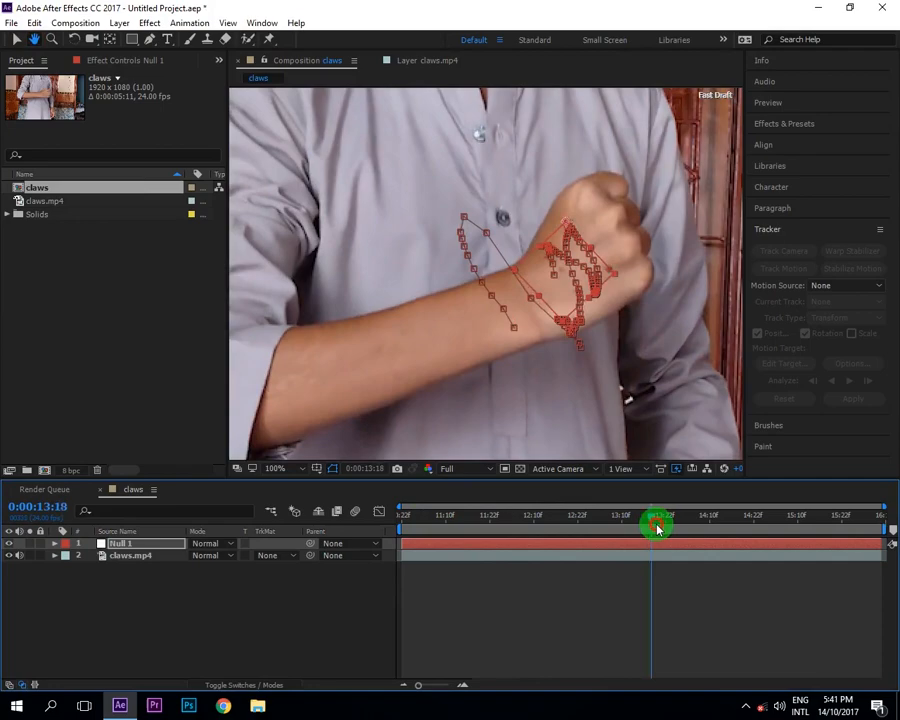
Scrub through the clip to confirm the null follows the hand, ending back at the start.
{"action": "left_click_drag", "start_coordinate": [658, 524], "coordinate": [698, 524]}
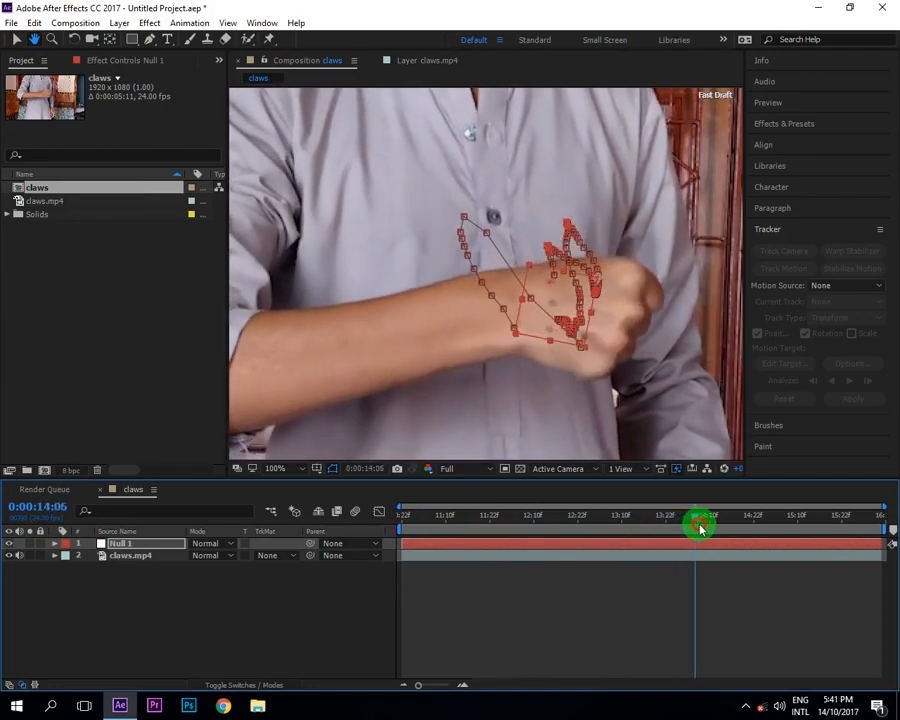
{"action": "left_click_drag", "start_coordinate": [700, 528], "coordinate": [416, 528]}
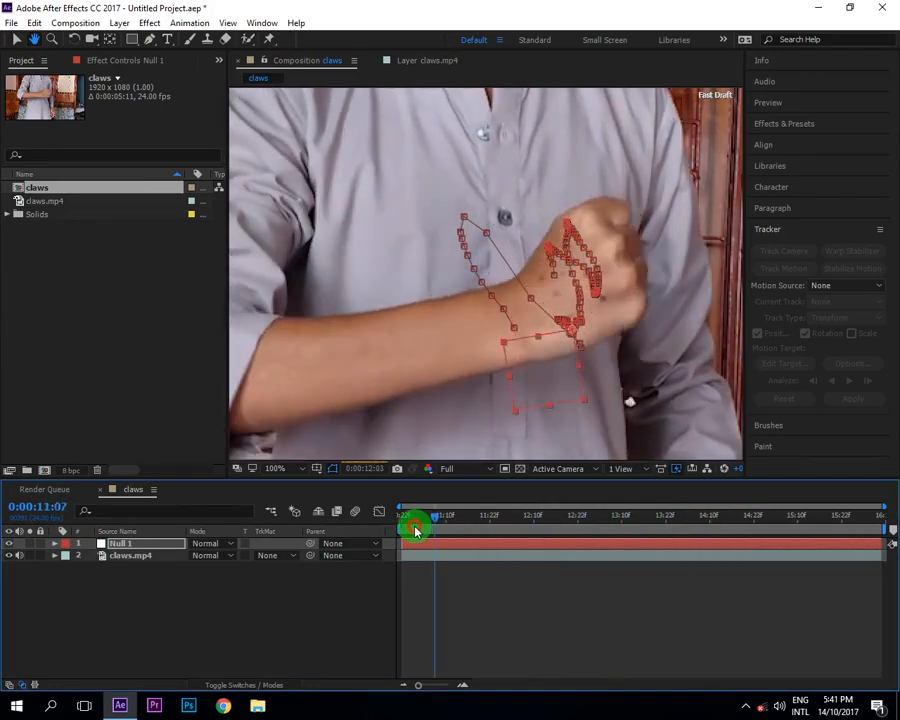
{"action": "left_click_drag", "start_coordinate": [414, 528], "coordinate": [404, 528]}
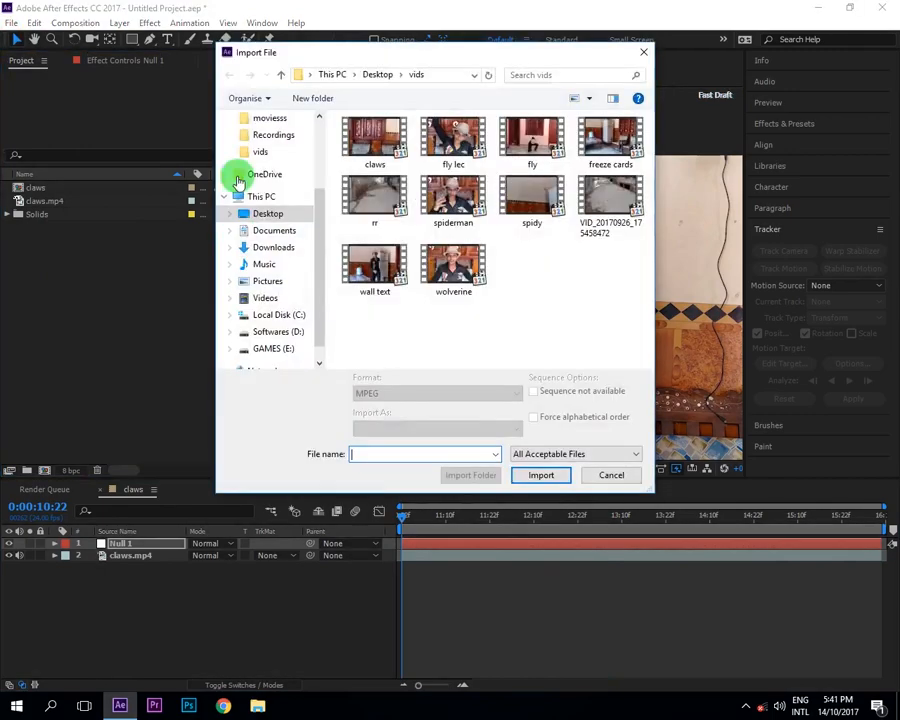
Import the Wolverine claws PNG into the comp and find a frame with the hand raised.
{"action": "left_click", "coordinate": [268, 212]}
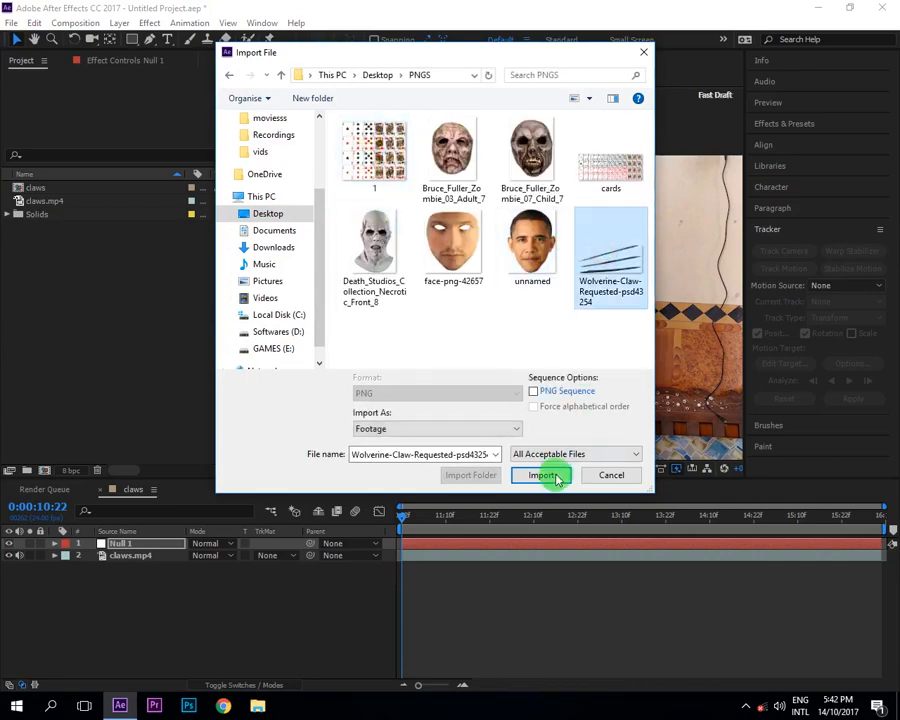
{"action": "left_click", "coordinate": [542, 476]}
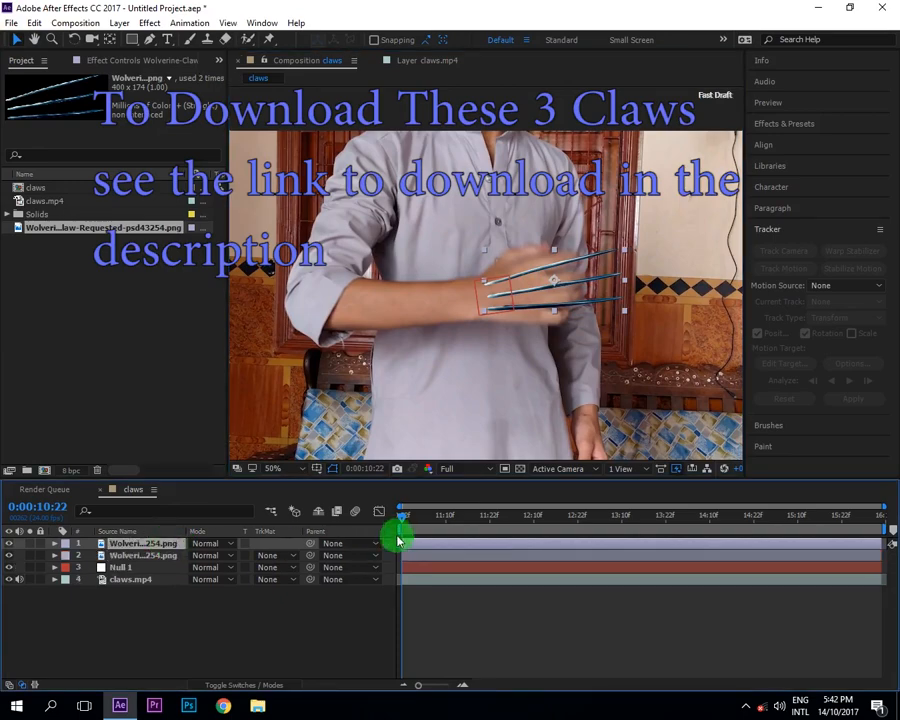
{"action": "left_click_drag", "start_coordinate": [400, 516], "coordinate": [440, 516]}
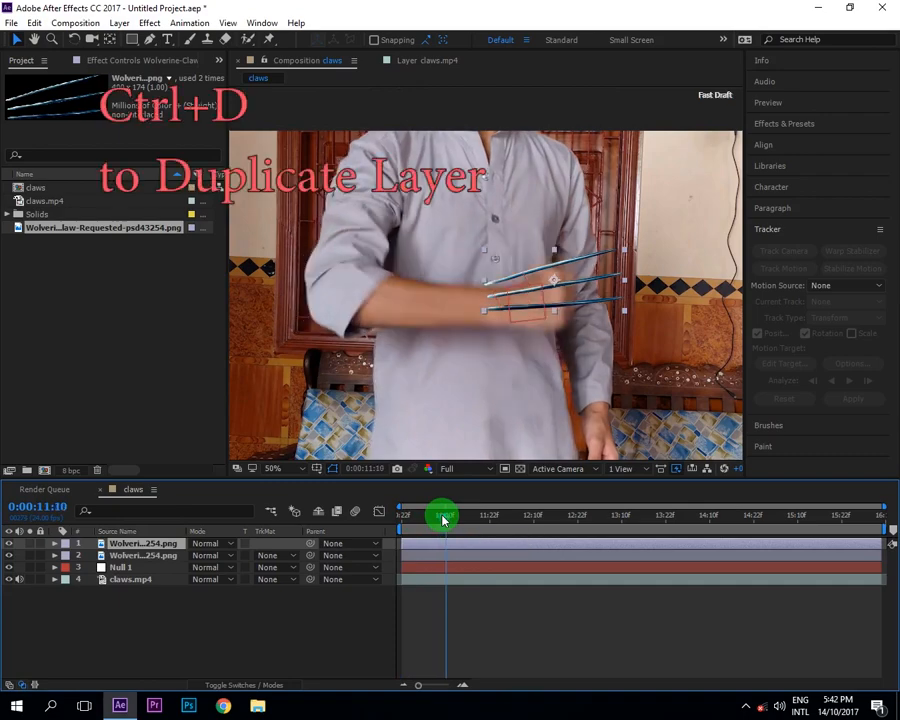
{"action": "mouse_move", "coordinate": [436, 530]}
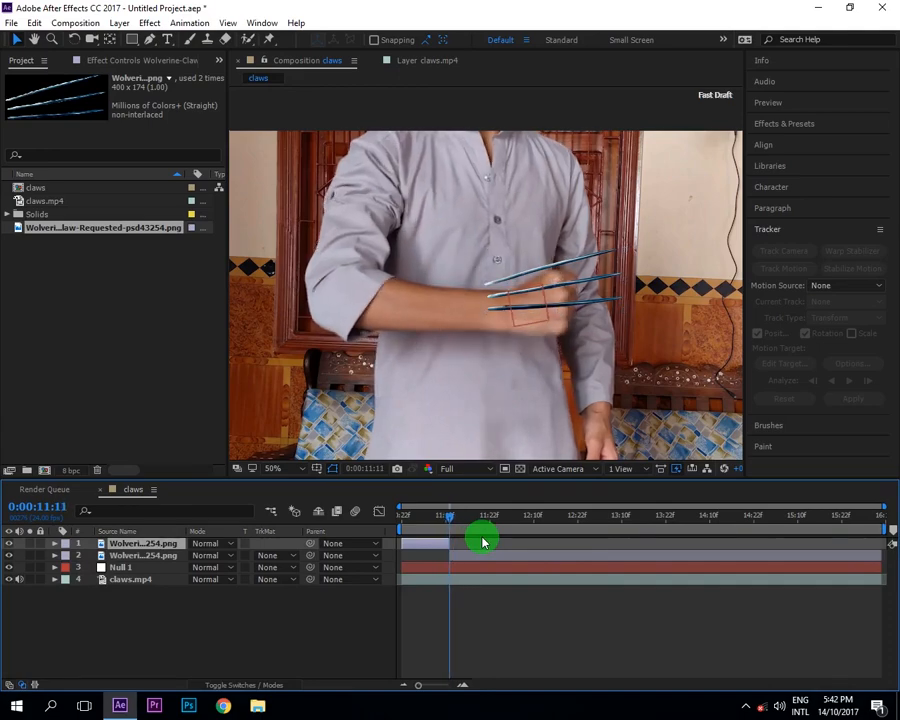
{"action": "left_click_drag", "start_coordinate": [484, 516], "coordinate": [416, 516]}
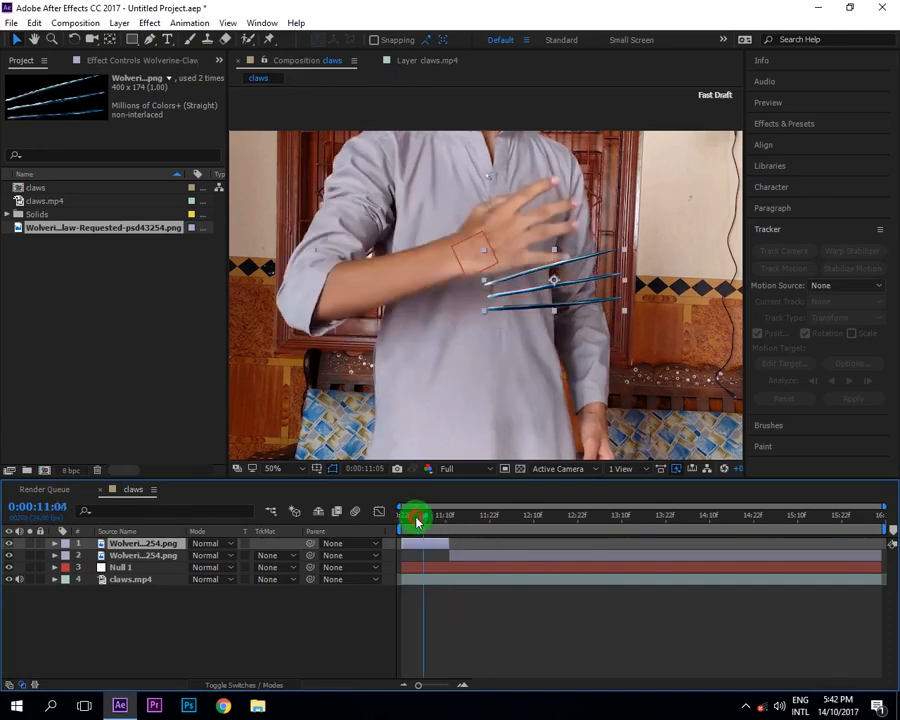
{"action": "left_click_drag", "start_coordinate": [416, 516], "coordinate": [404, 516]}
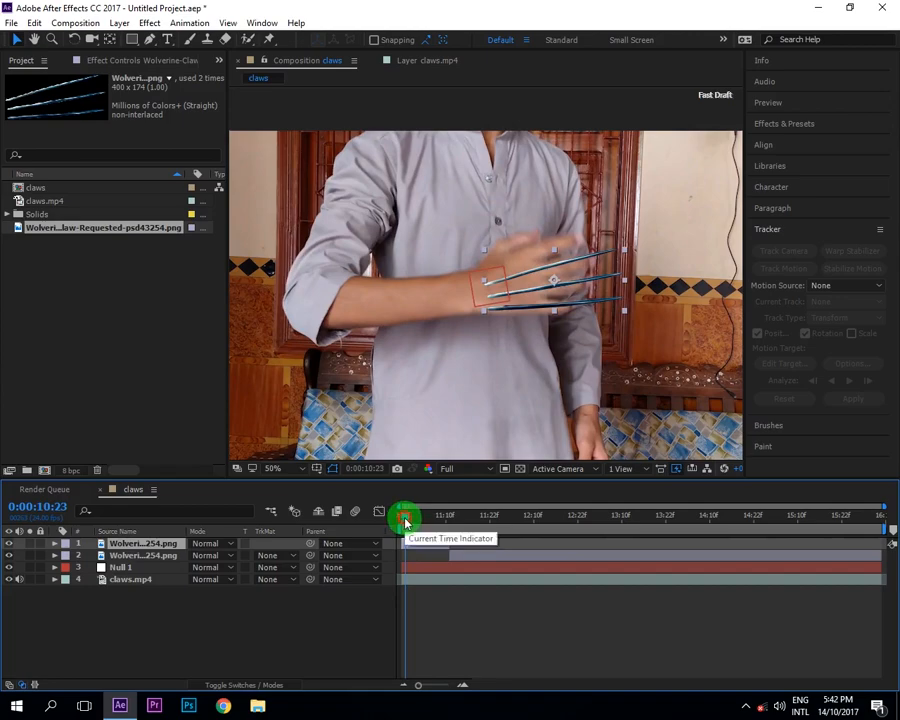
{"action": "left_click_drag", "start_coordinate": [404, 516], "coordinate": [430, 516]}
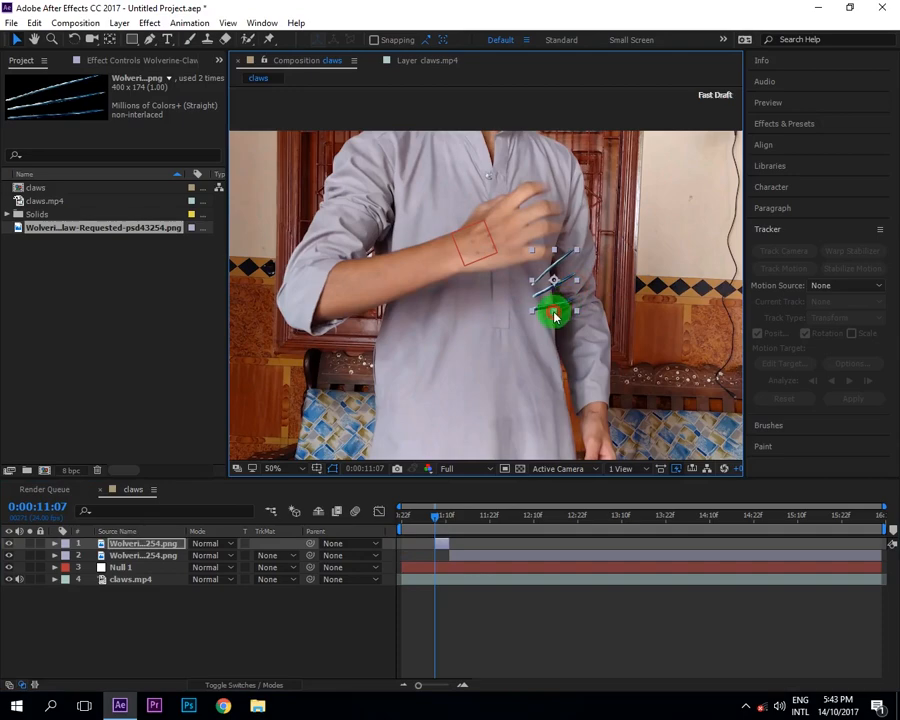
Move the claws onto the hand and shrink them to fit the fist.
{"action": "left_click_drag", "start_coordinate": [556, 316], "coordinate": [560, 280]}
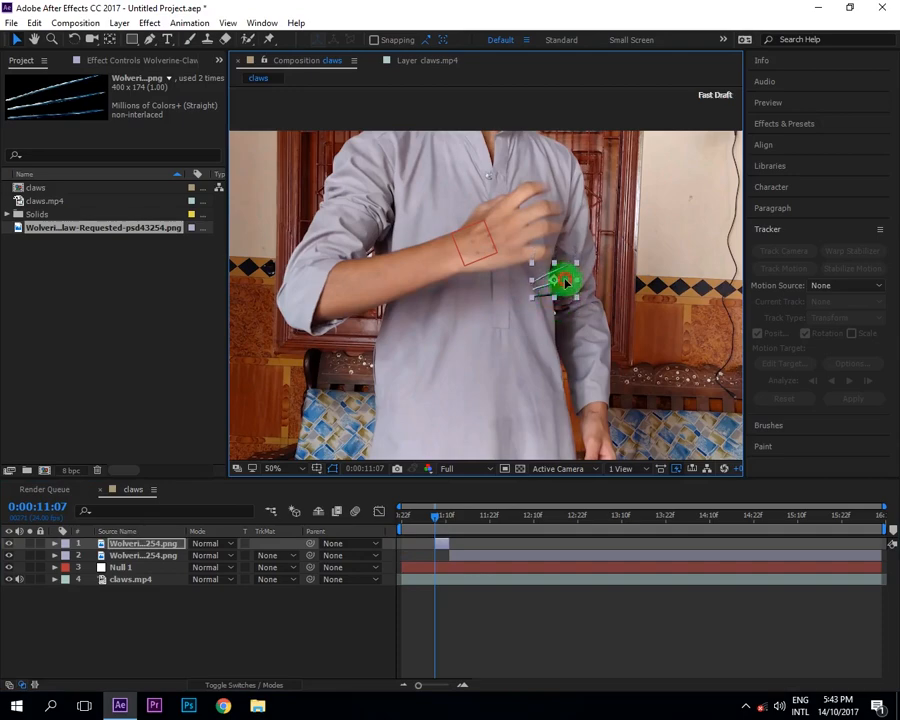
{"action": "left_click_drag", "start_coordinate": [560, 280], "coordinate": [484, 250]}
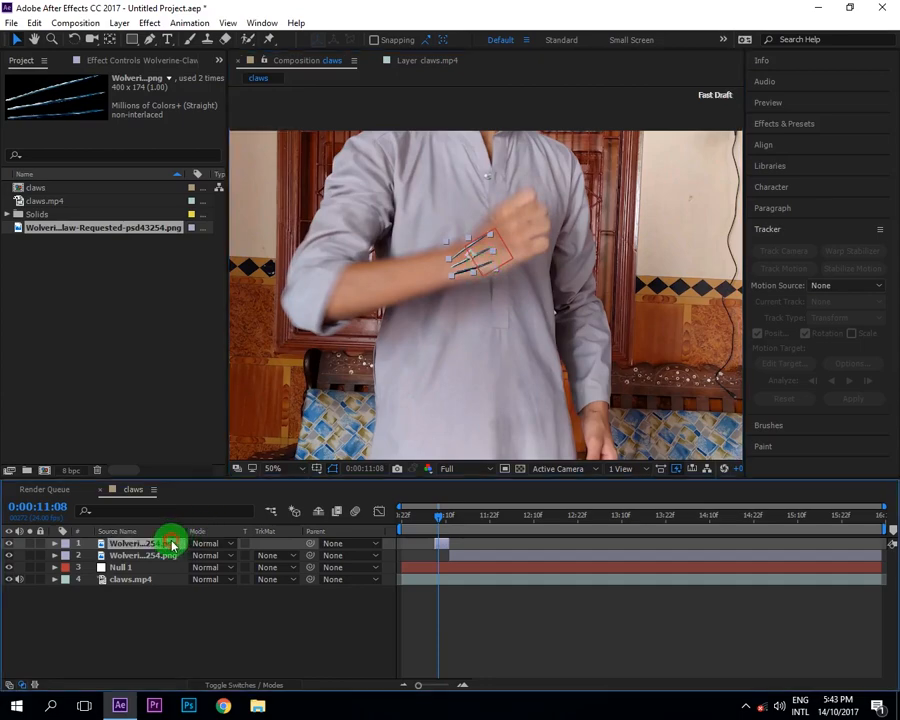
Parent the claws layers to Null 1 and reposition the claws over the knuckles.
{"action": "key", "text": "t"}
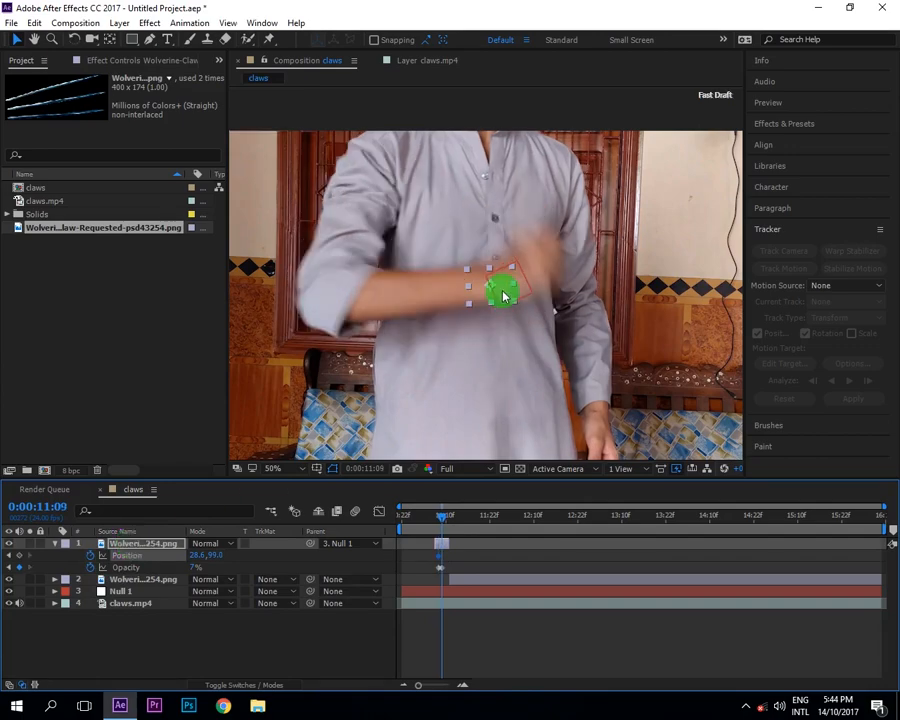
{"action": "left_click_drag", "start_coordinate": [500, 296], "coordinate": [520, 282]}
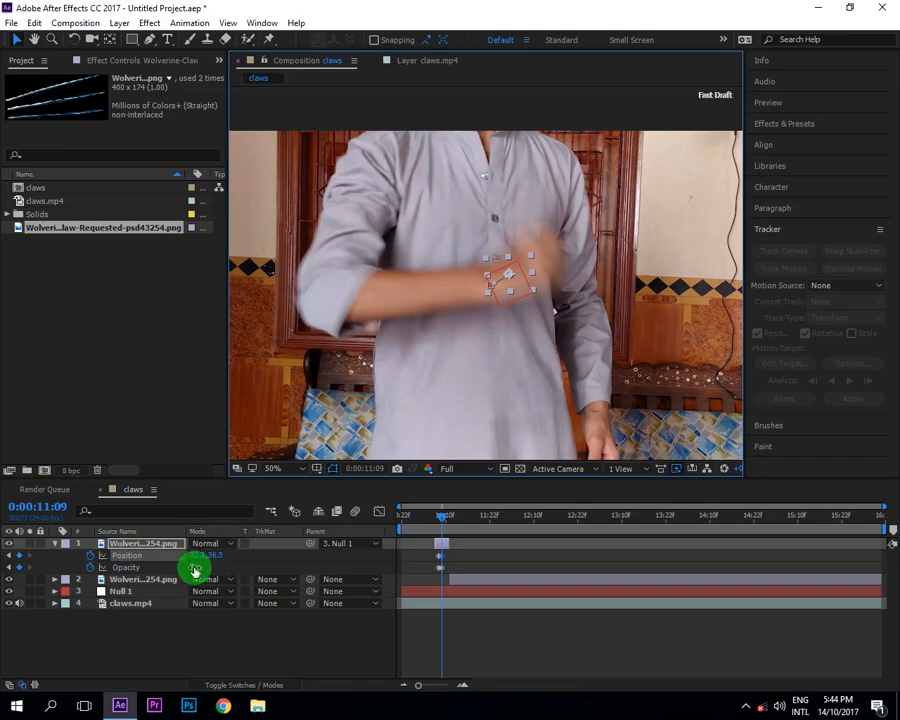
{"action": "left_click", "coordinate": [196, 568]}
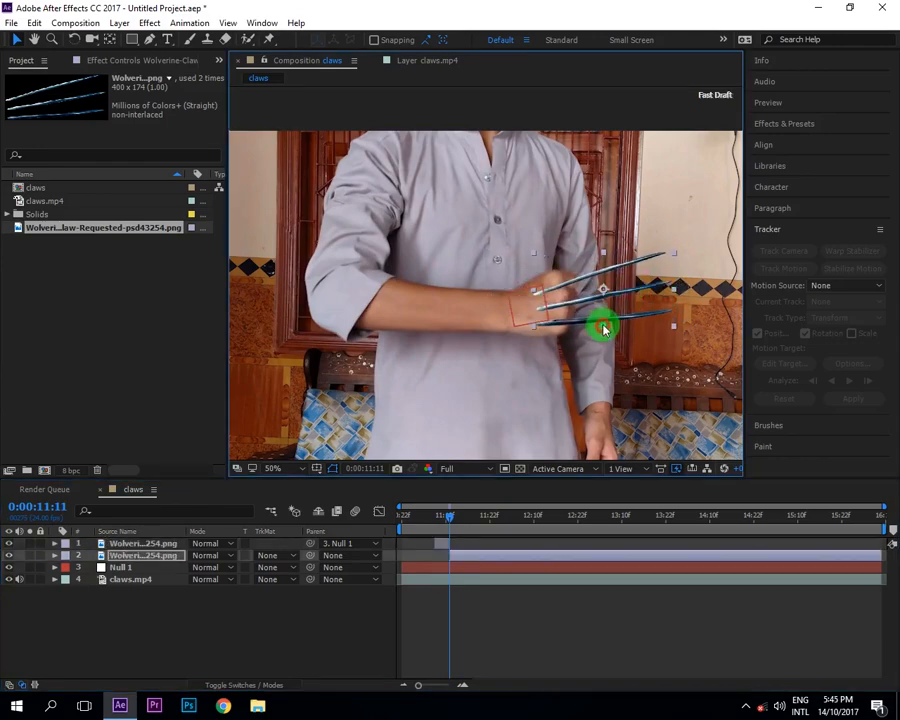
Nudge the claws onto the knuckles and scrub to the clip's end to verify they stay attached.
{"action": "left_click_drag", "start_coordinate": [604, 328], "coordinate": [664, 290]}
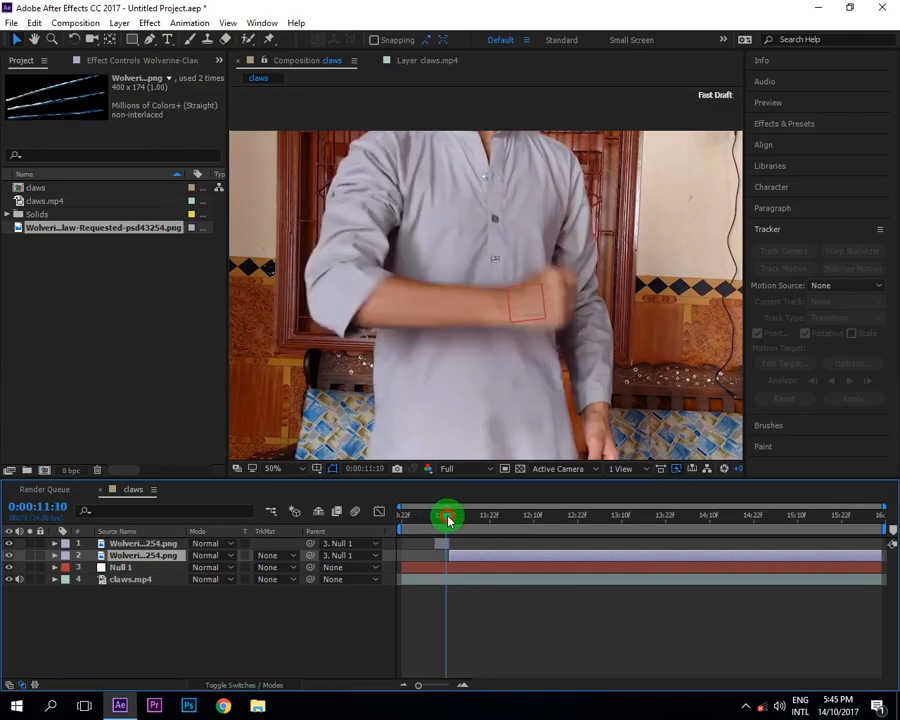
{"action": "left_click_drag", "start_coordinate": [448, 516], "coordinate": [536, 516]}
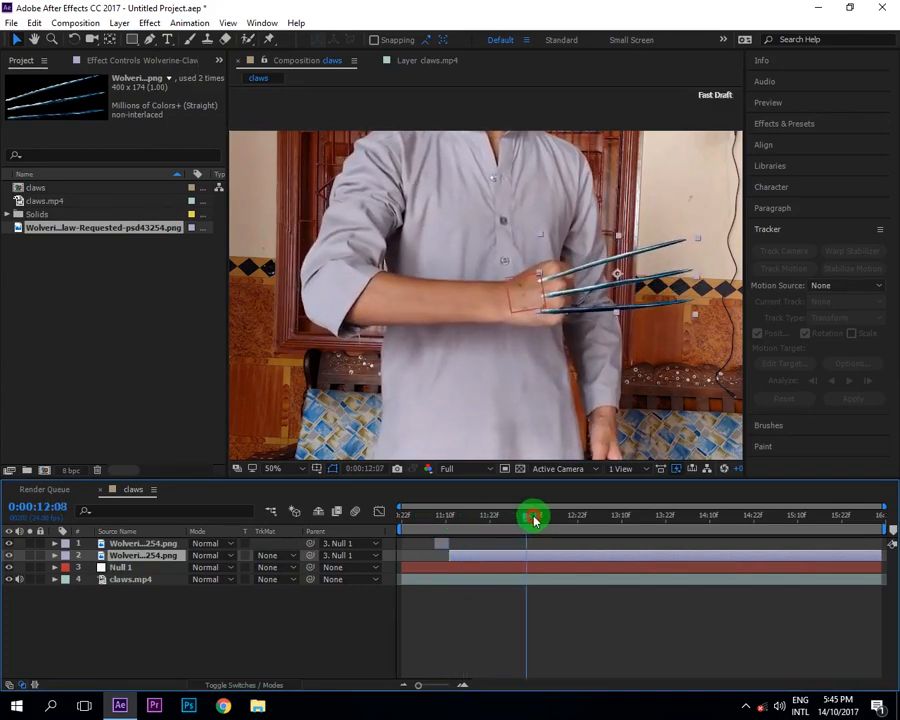
{"action": "left_click_drag", "start_coordinate": [532, 516], "coordinate": [684, 516]}
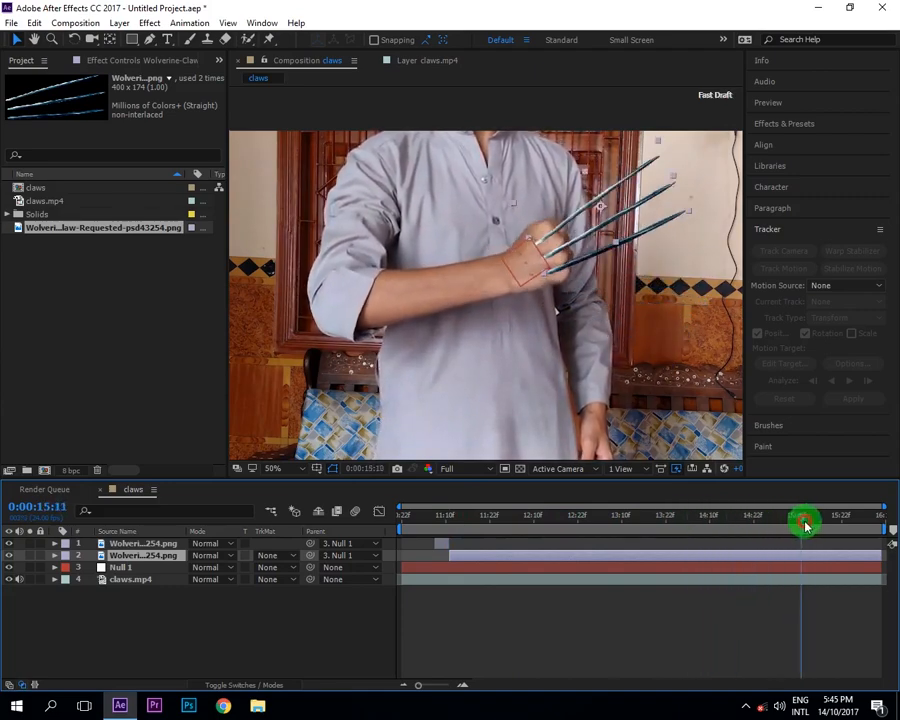
{"action": "left_click_drag", "start_coordinate": [804, 524], "coordinate": [850, 524]}
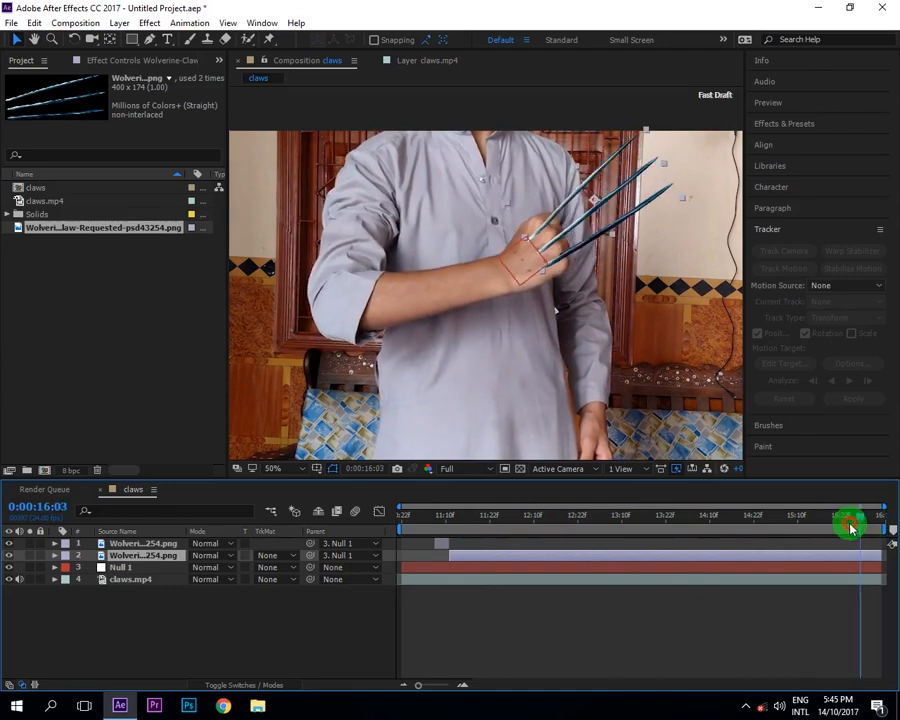
{"action": "left_click_drag", "start_coordinate": [844, 520], "coordinate": [448, 520]}
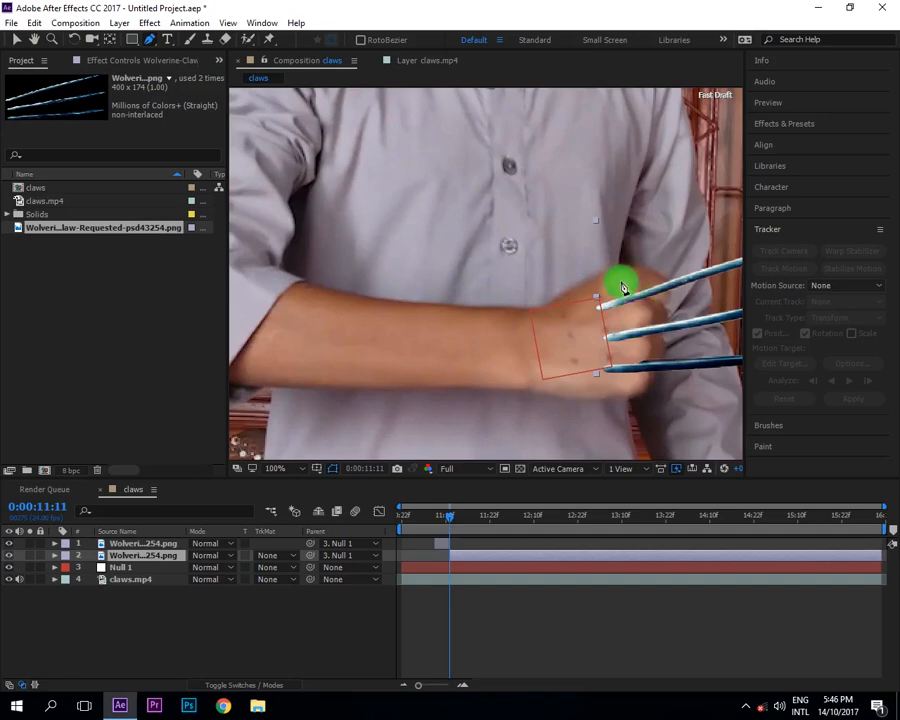
Draw a closed Pen mask around the hand on the top claws layer and set it to Inverted.
{"action": "left_click_drag", "start_coordinate": [620, 284], "coordinate": [644, 364]}
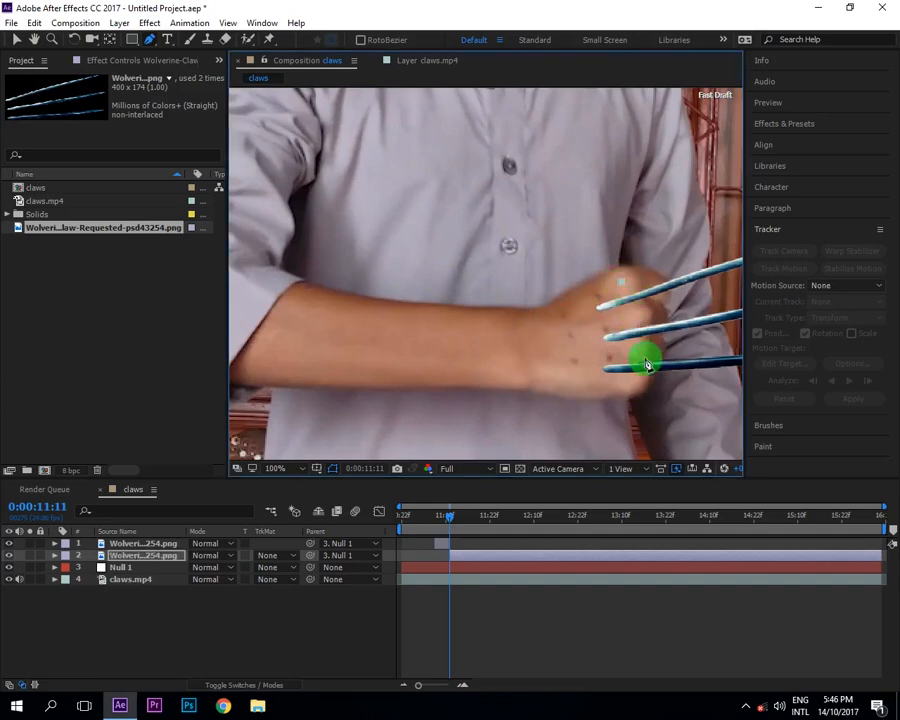
{"action": "left_click_drag", "start_coordinate": [648, 362], "coordinate": [622, 400]}
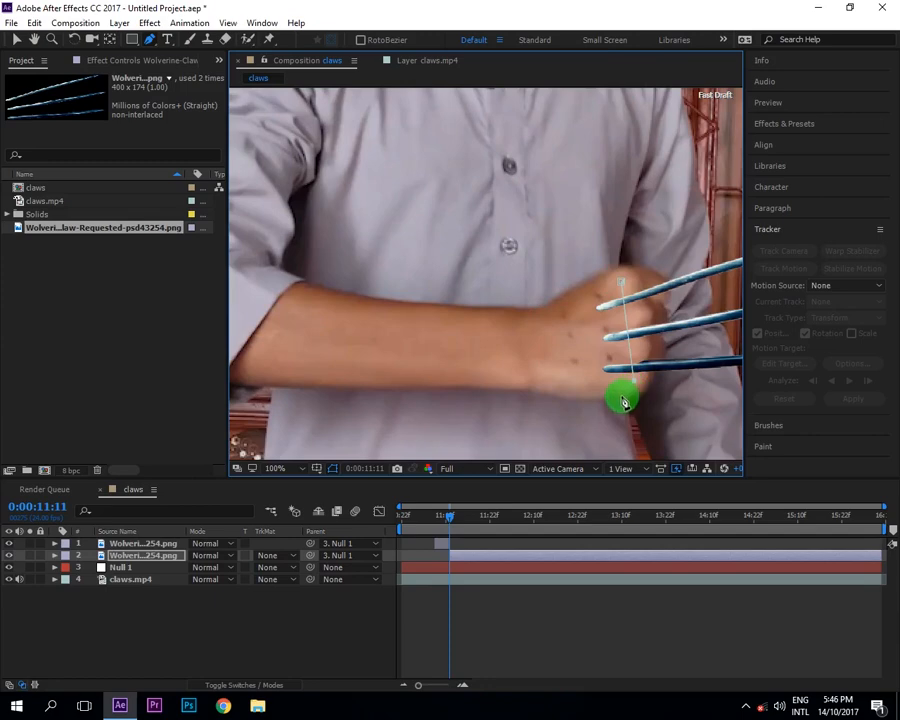
{"action": "left_click_drag", "start_coordinate": [622, 400], "coordinate": [544, 364]}
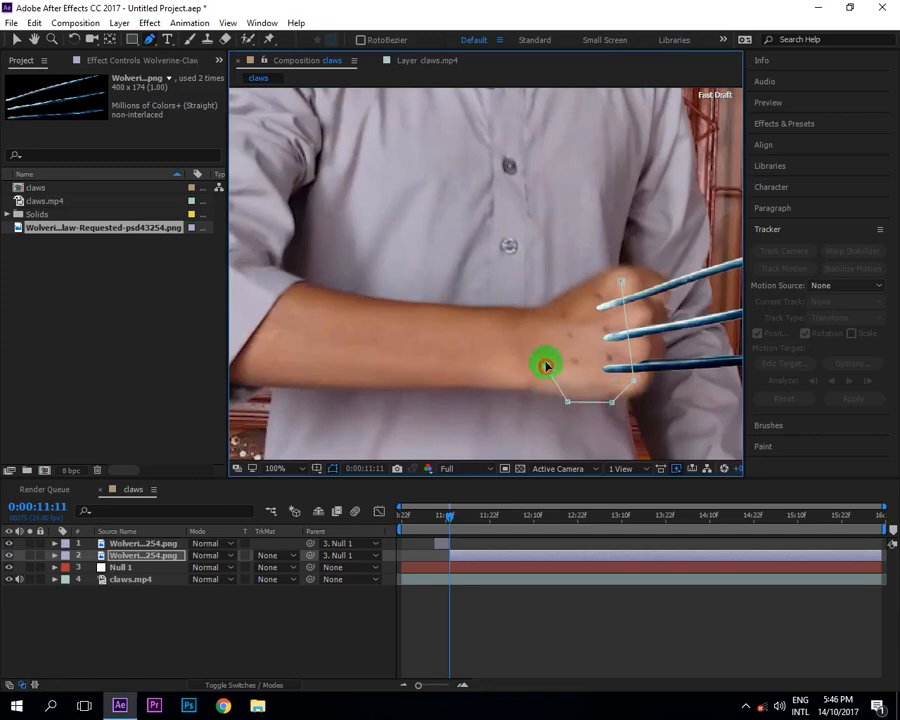
{"action": "left_click_drag", "start_coordinate": [544, 364], "coordinate": [620, 280]}
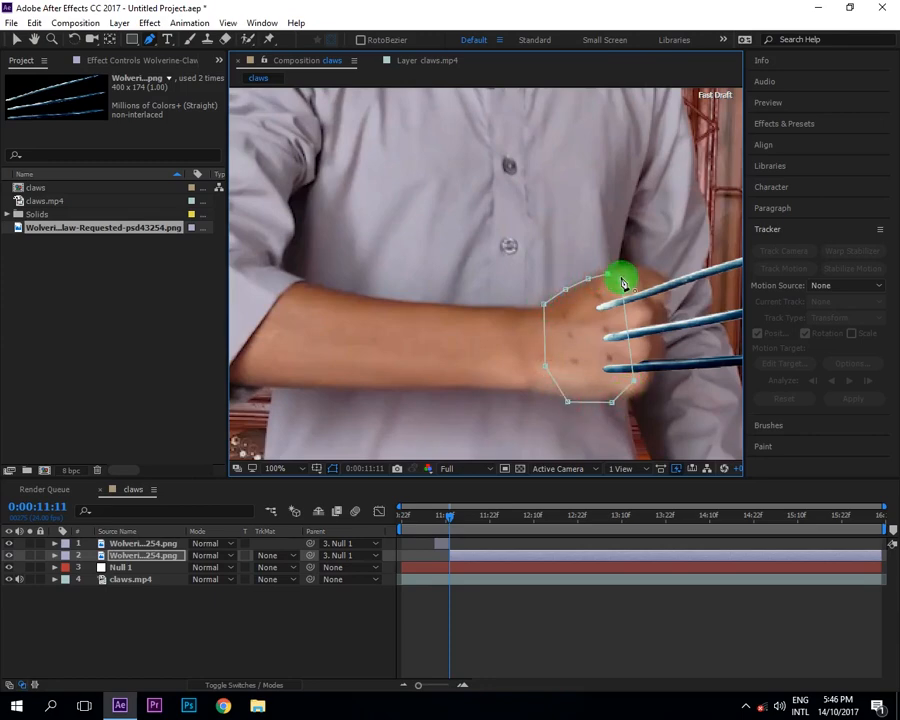
{"action": "left_click_drag", "start_coordinate": [620, 280], "coordinate": [556, 304]}
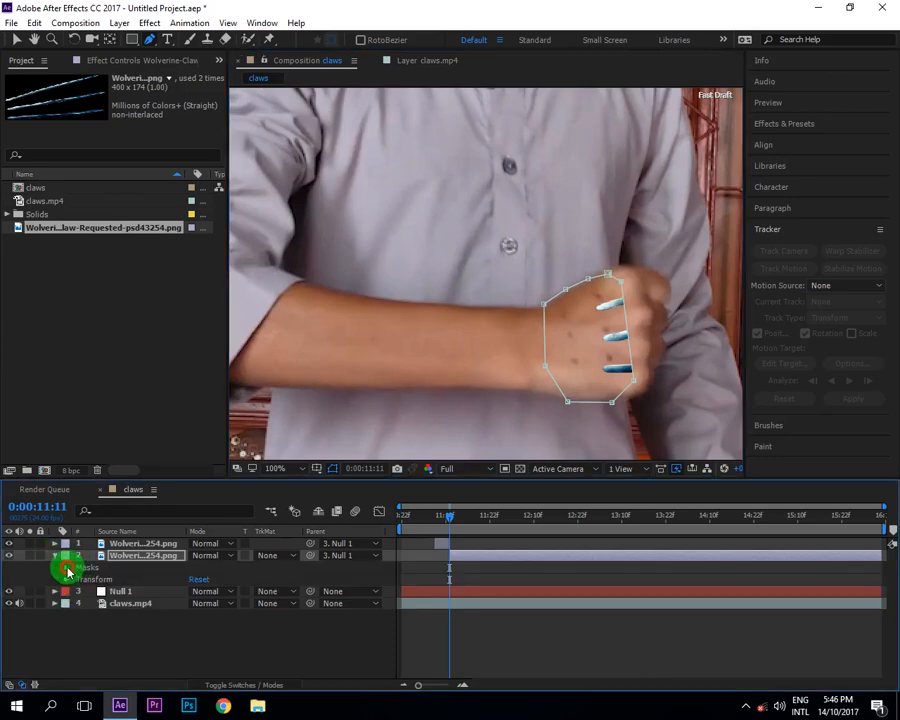
{"action": "left_click", "coordinate": [68, 570]}
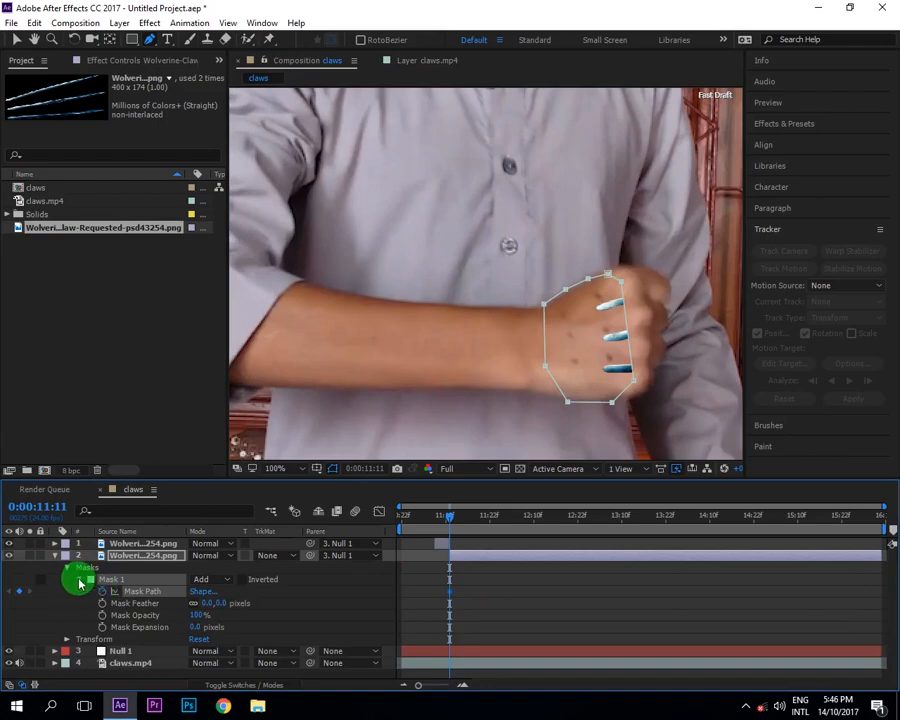
{"action": "left_click", "coordinate": [210, 580]}
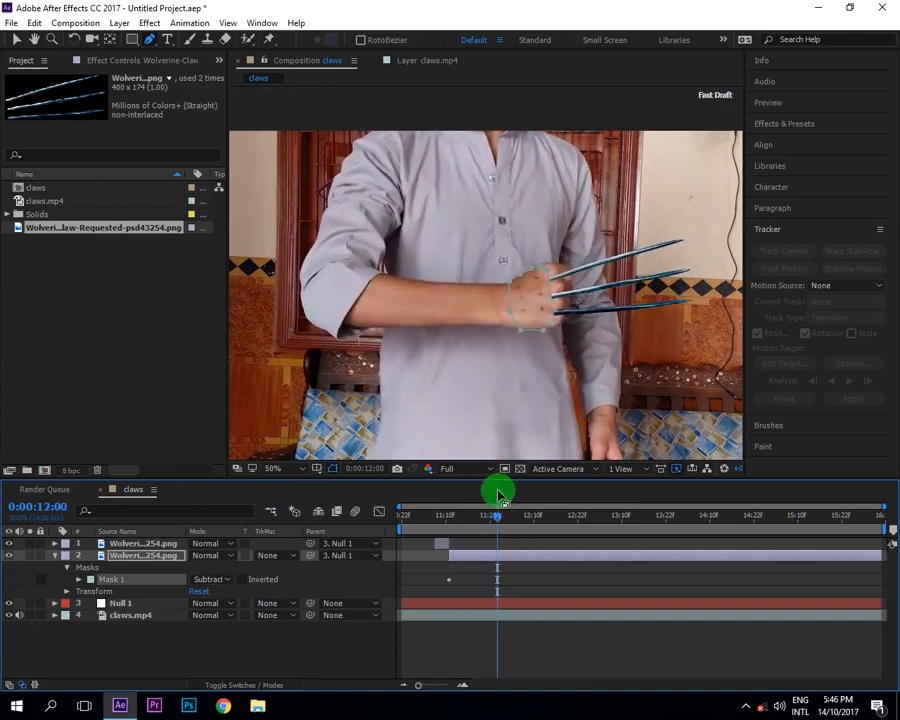
Scrub through 12 s, 13 s, 14:17 and 15:20 to check the masked claws stay on the hand.
{"action": "left_click_drag", "start_coordinate": [496, 514], "coordinate": [596, 514]}
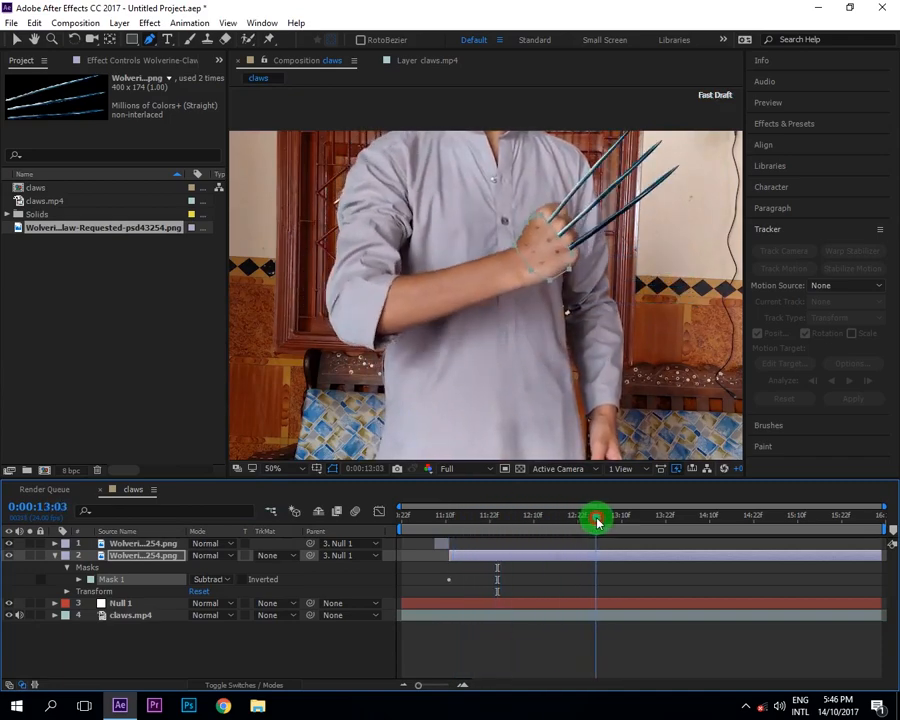
{"action": "left_click_drag", "start_coordinate": [598, 518], "coordinate": [716, 518]}
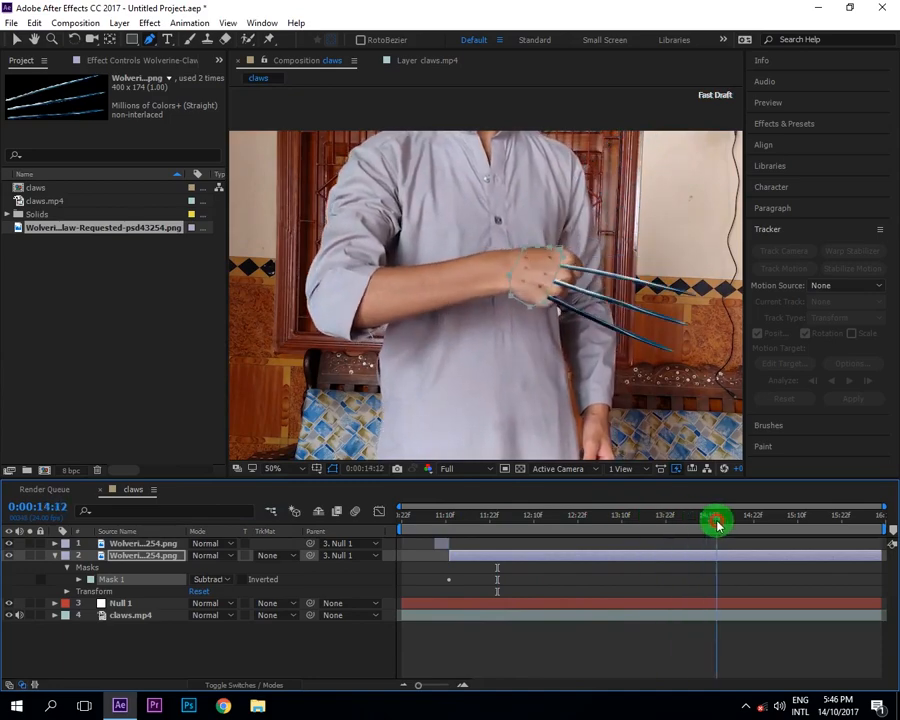
{"action": "left_click_drag", "start_coordinate": [716, 520], "coordinate": [836, 524]}
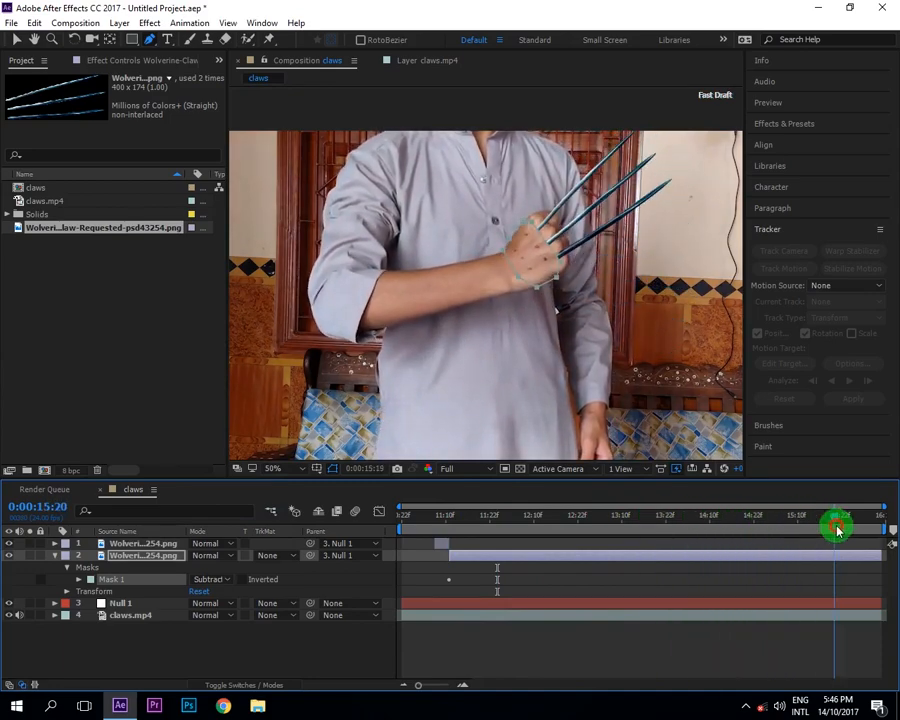
{"action": "left_click_drag", "start_coordinate": [836, 528], "coordinate": [856, 518]}
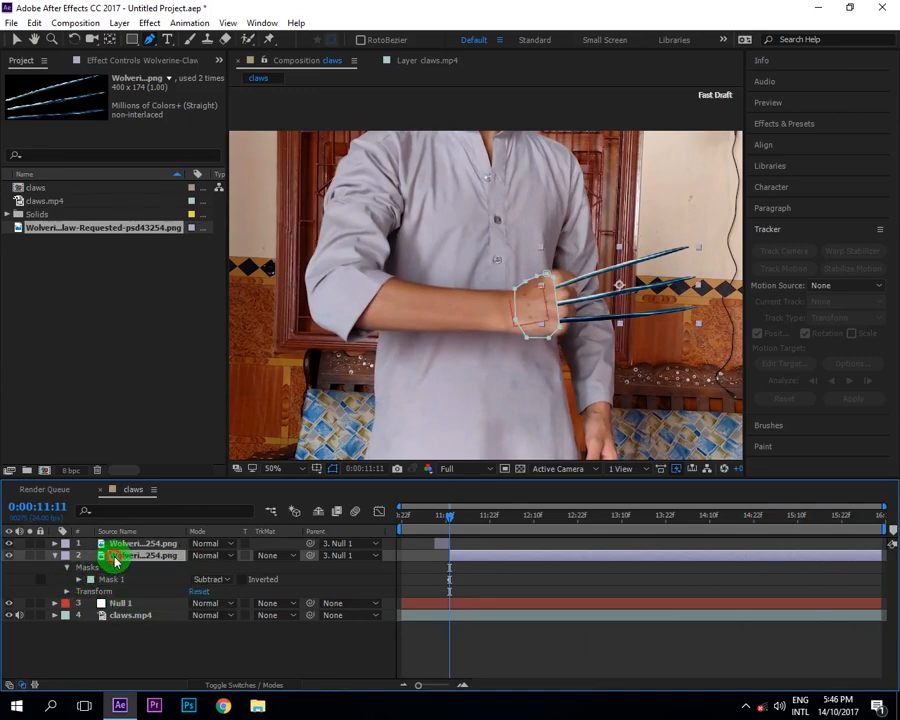
Set the claws layer's Mask 1 to Subtract with feather and expansion exposed, parked near 11:11.
{"action": "left_click", "coordinate": [68, 580]}
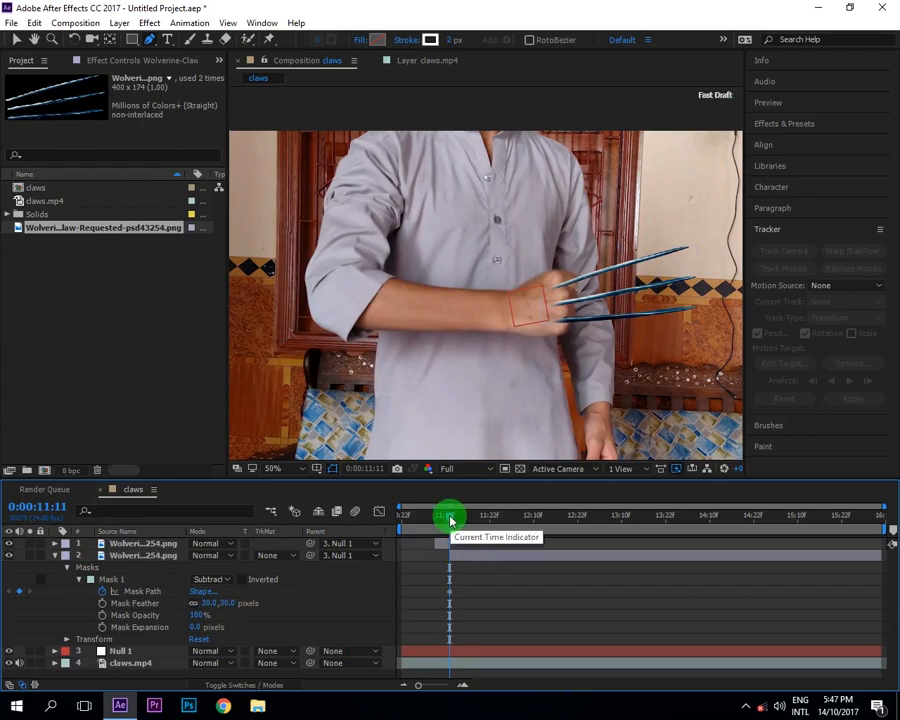
{"action": "left_click_drag", "start_coordinate": [450, 516], "coordinate": [564, 516]}
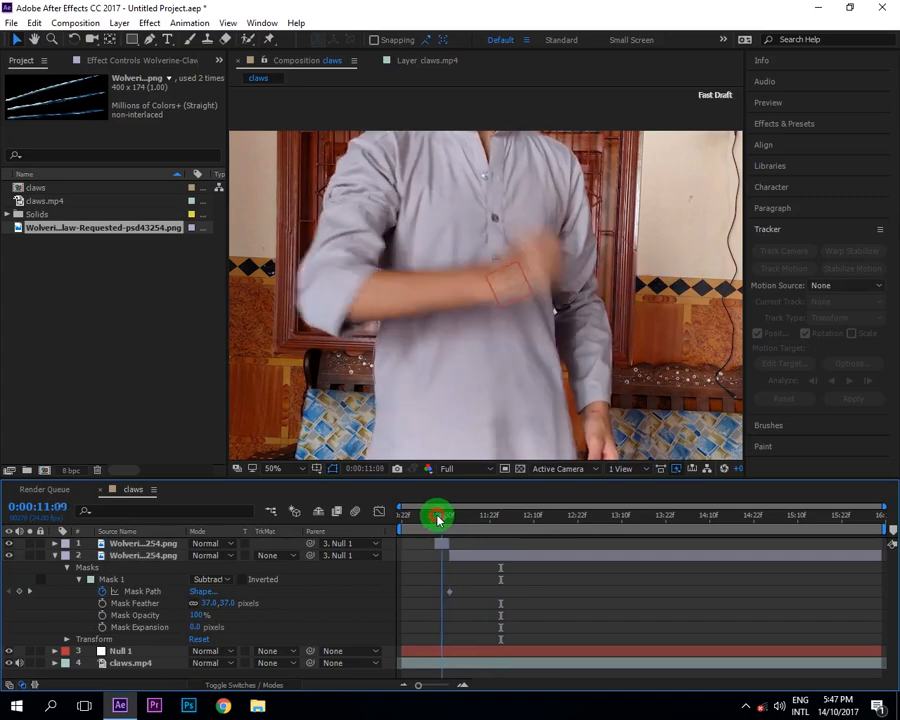
{"action": "left_click", "coordinate": [820, 122]}
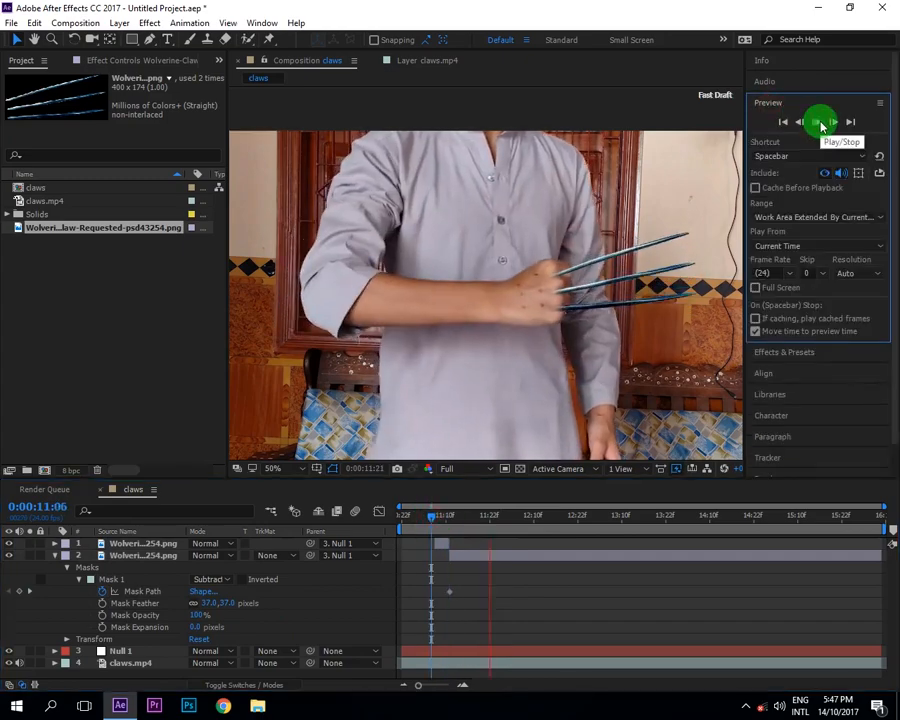
{"action": "left_click", "coordinate": [816, 122]}
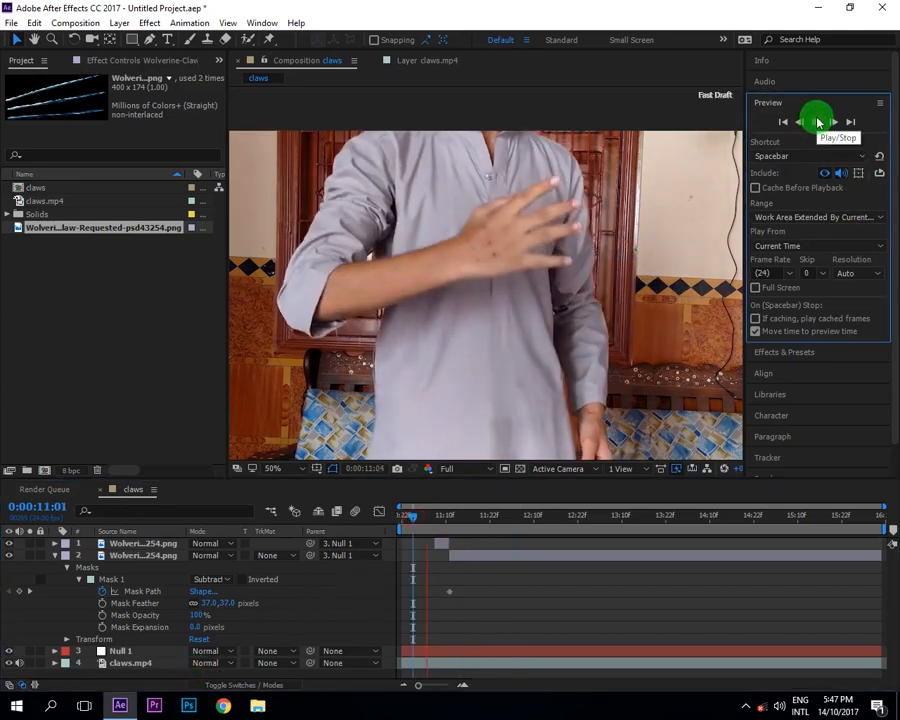
{"action": "left_click", "coordinate": [816, 122]}
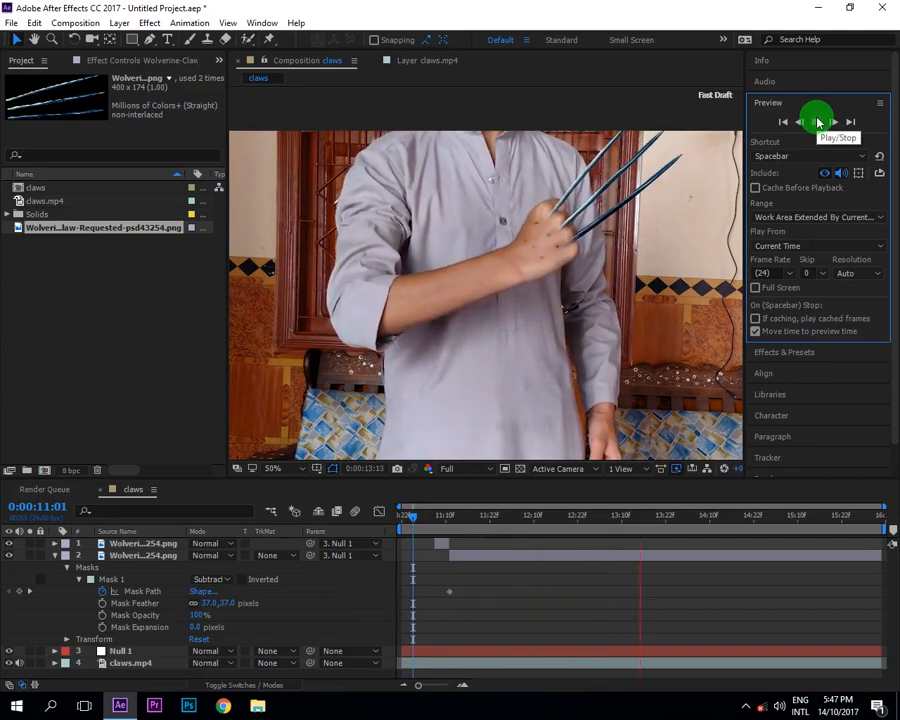
{"action": "left_click", "coordinate": [816, 122]}
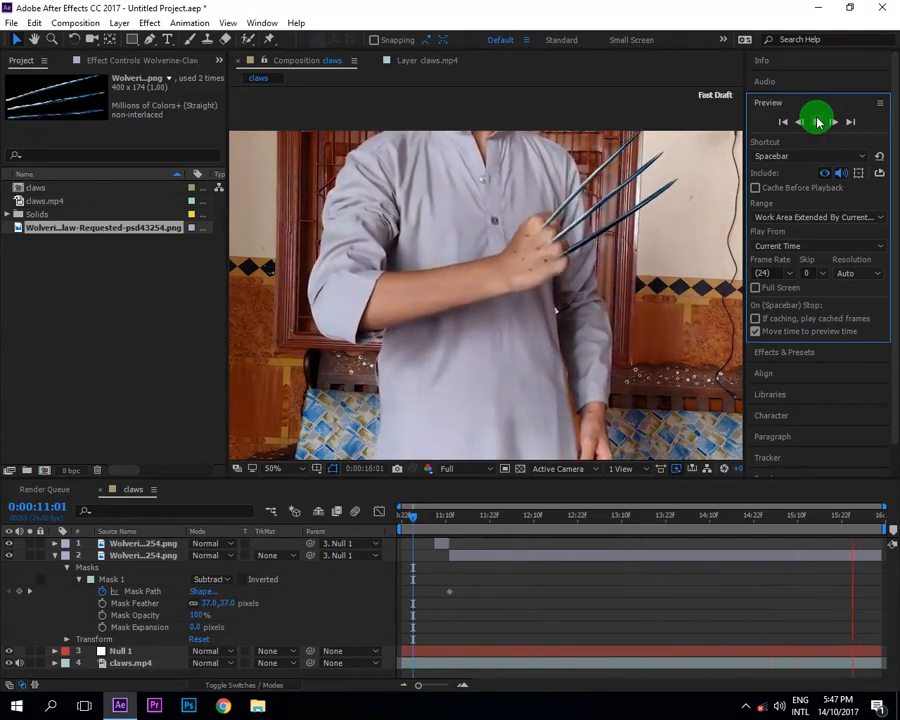
{"action": "left_click", "coordinate": [816, 122]}
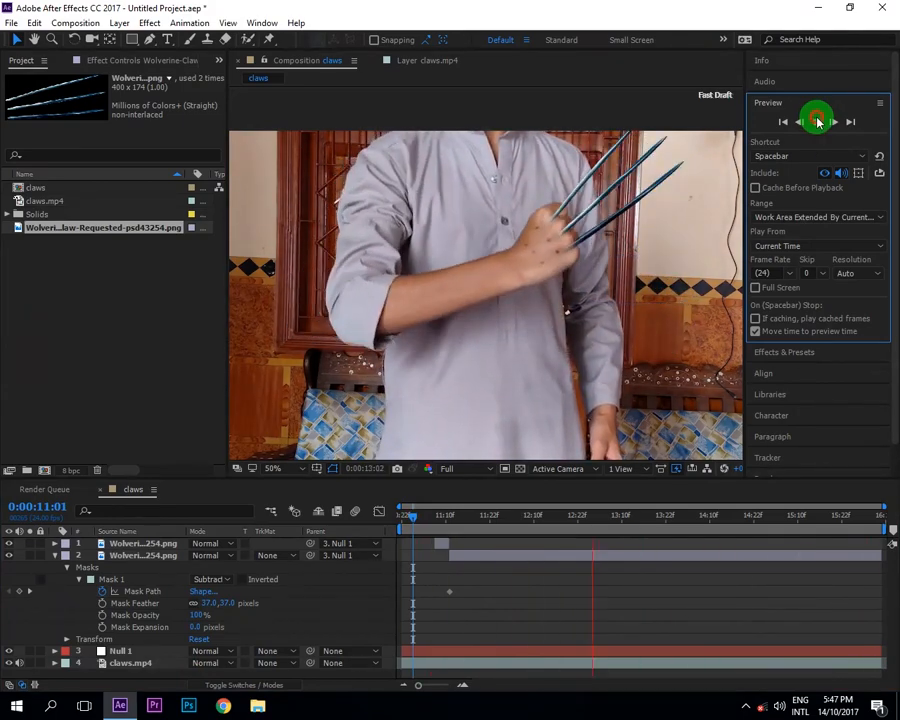
{"action": "left_click", "coordinate": [816, 122]}
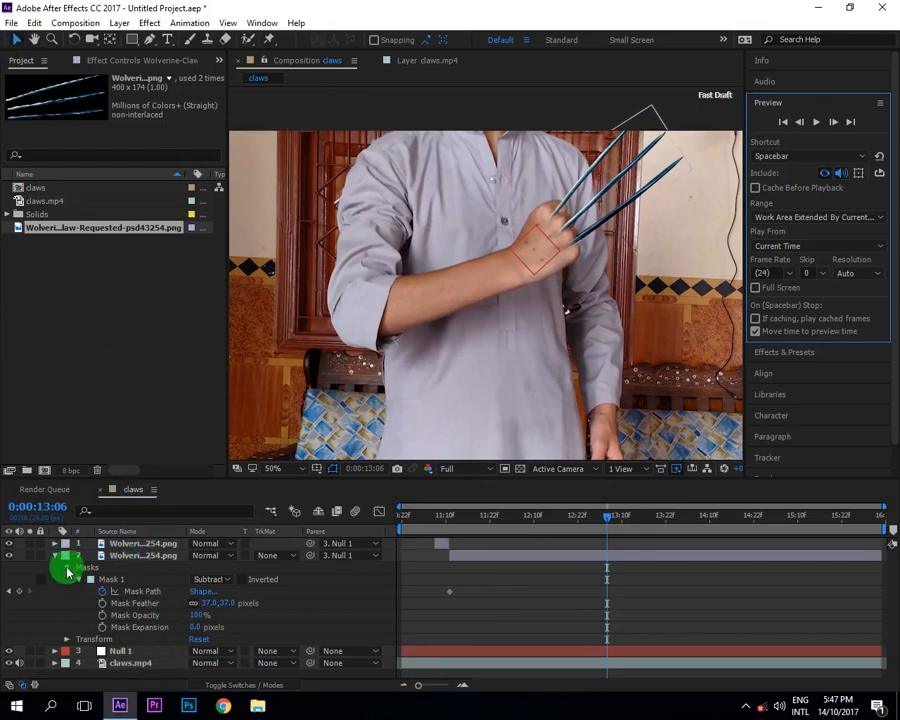
{"action": "left_click", "coordinate": [68, 568]}
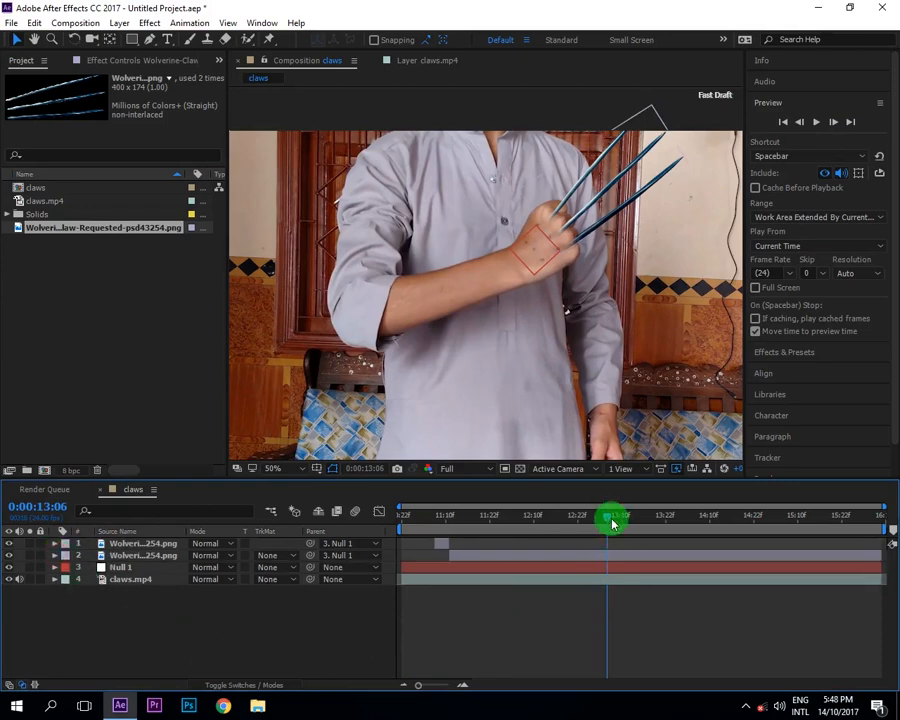
{"action": "left_click_drag", "start_coordinate": [608, 516], "coordinate": [440, 516]}
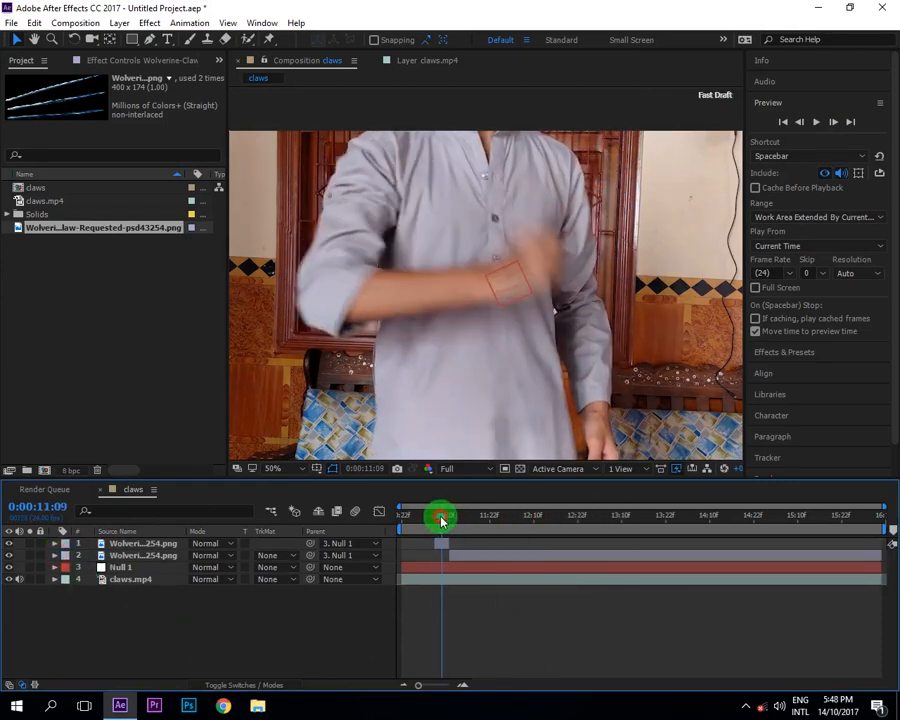
{"action": "left_click_drag", "start_coordinate": [440, 516], "coordinate": [424, 516]}
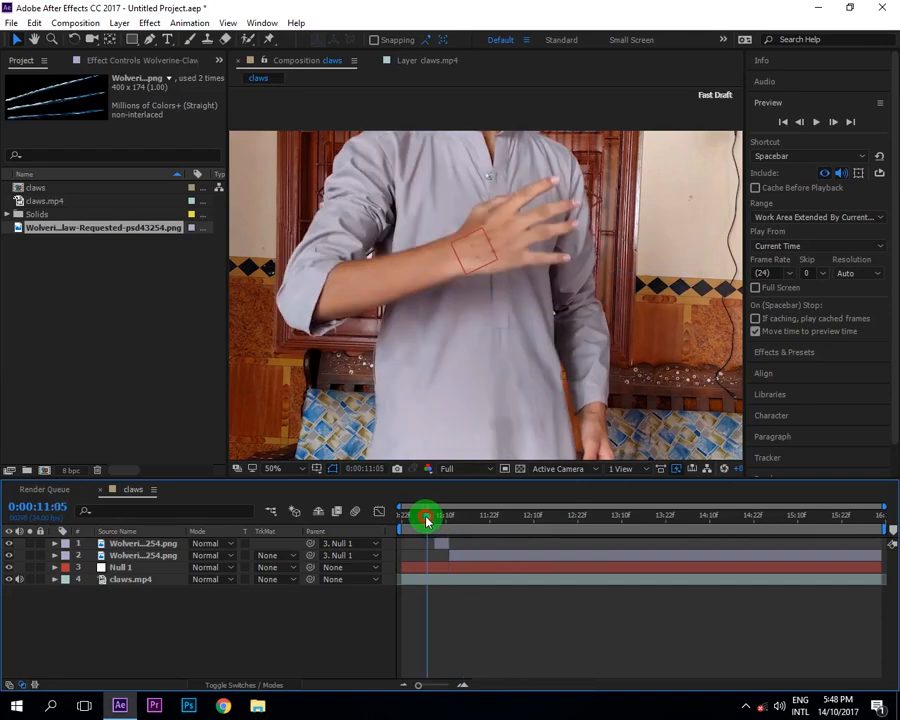
{"action": "left_click", "coordinate": [816, 122]}
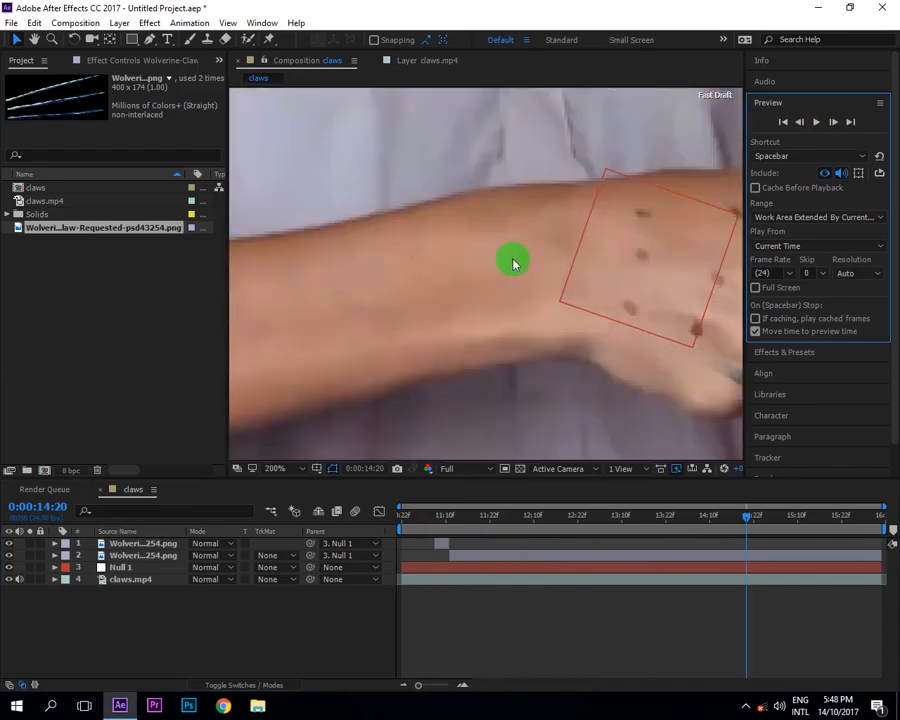
{"action": "left_click", "coordinate": [482, 514]}
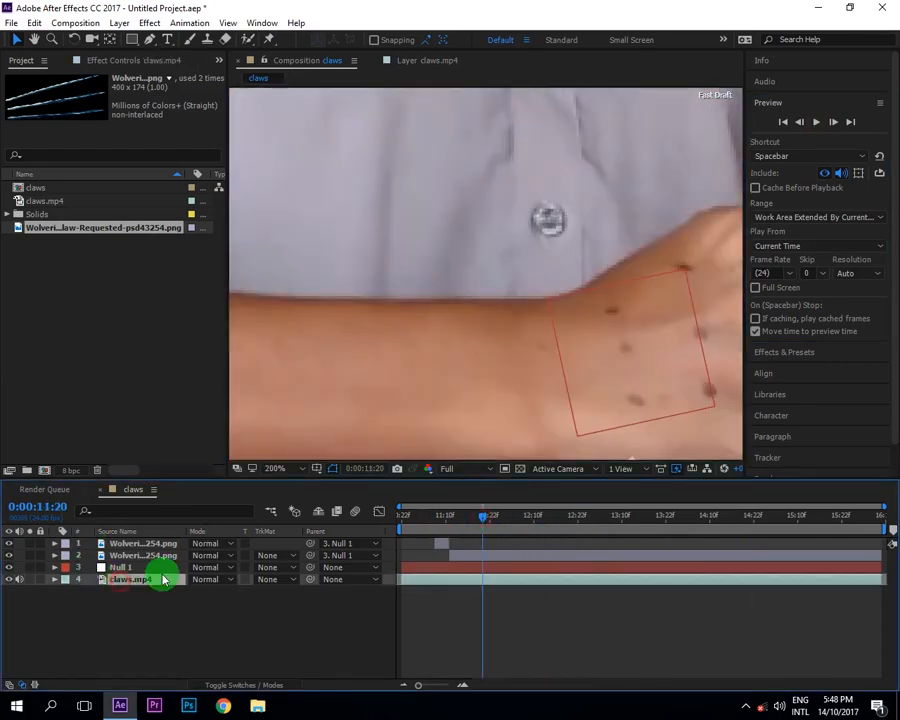